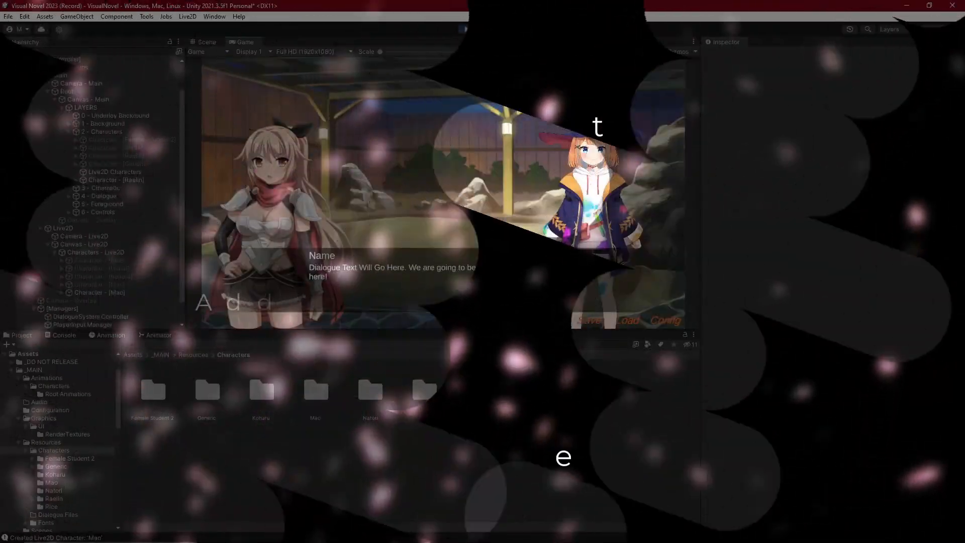
# Select and expand Character - [Mao], then inspect its Anim child and Mao model object.
pyautogui.click(466, 29)
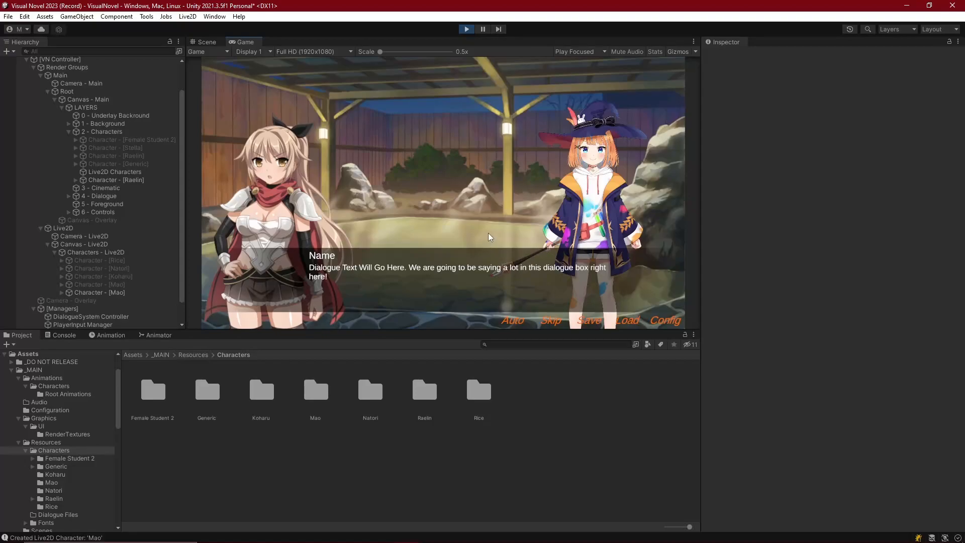
pyautogui.moveTo(625, 144)
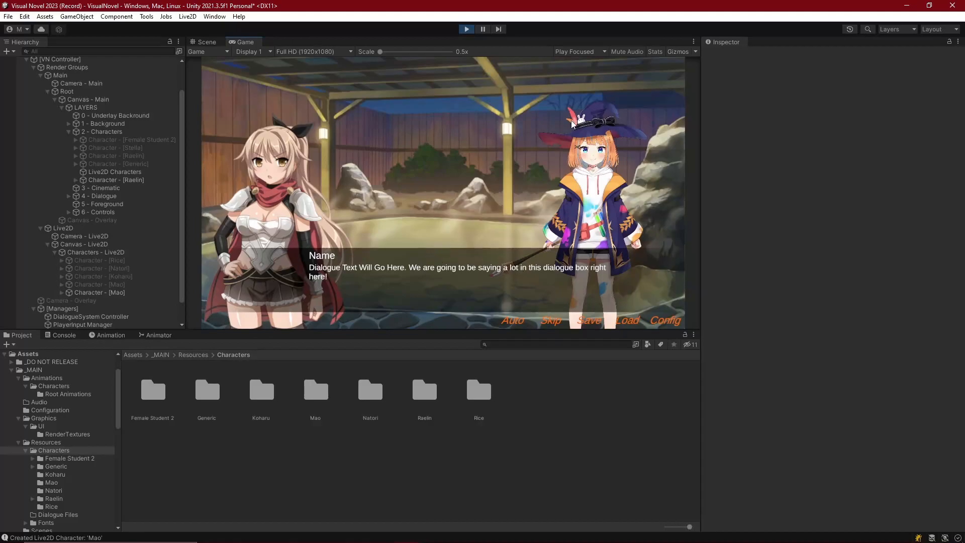
pyautogui.moveTo(635, 203)
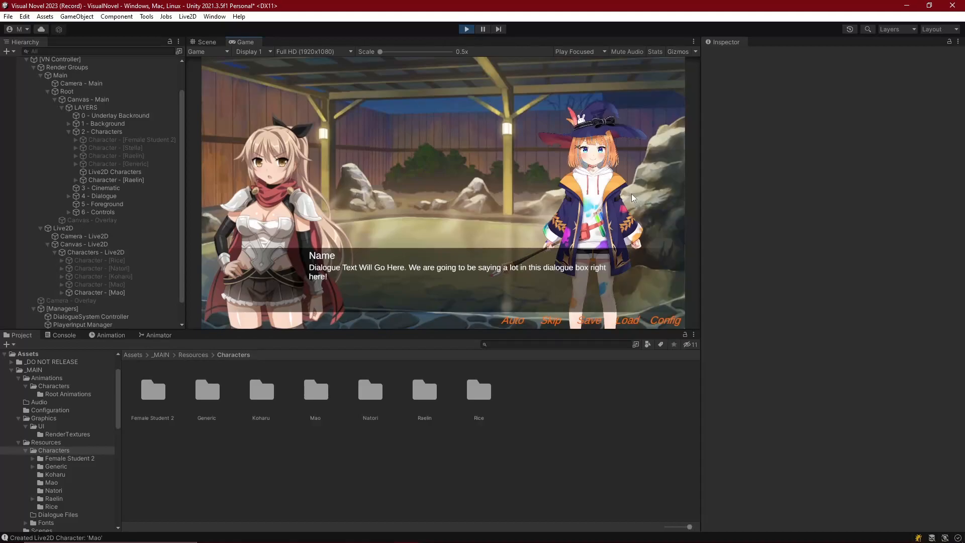
pyautogui.moveTo(626, 191)
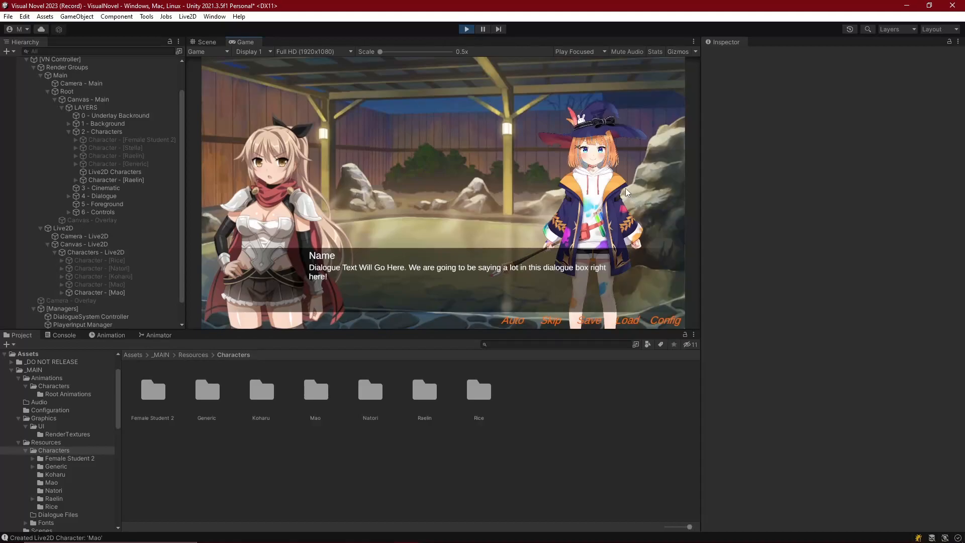
pyautogui.moveTo(556, 186)
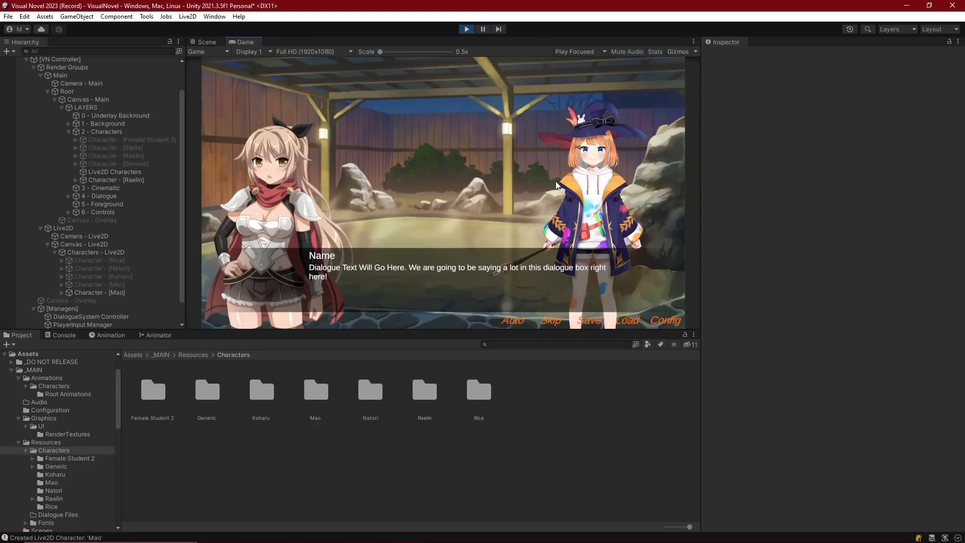
pyautogui.moveTo(620, 258)
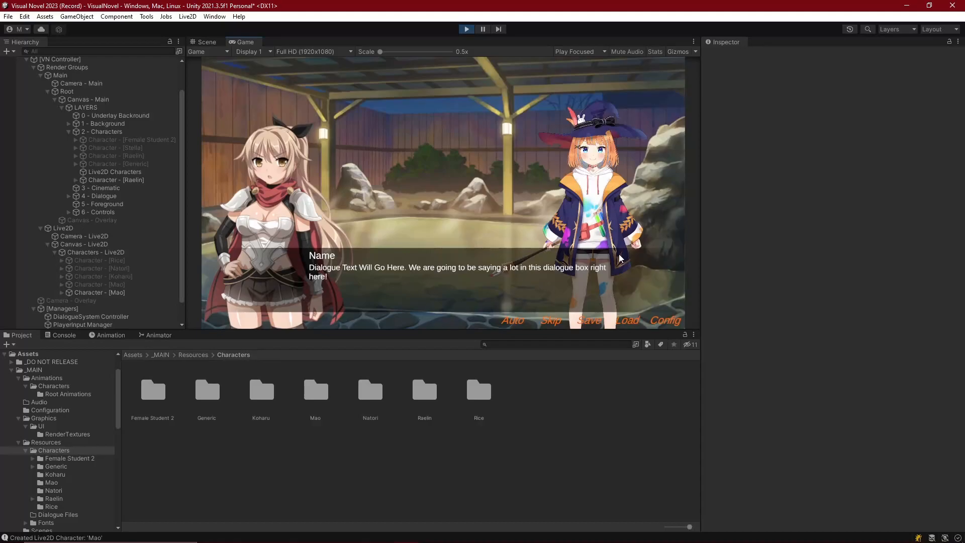
pyautogui.moveTo(523, 238)
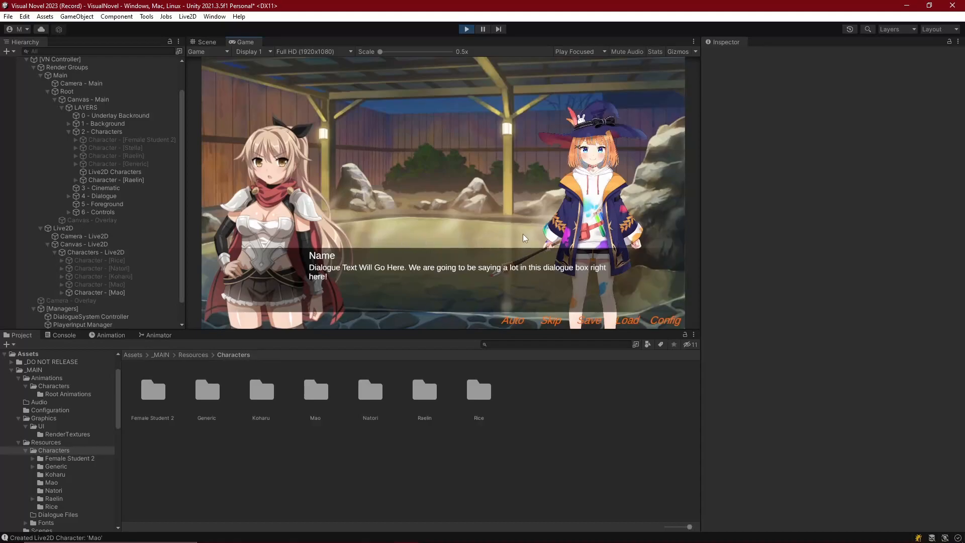
pyautogui.click(100, 293)
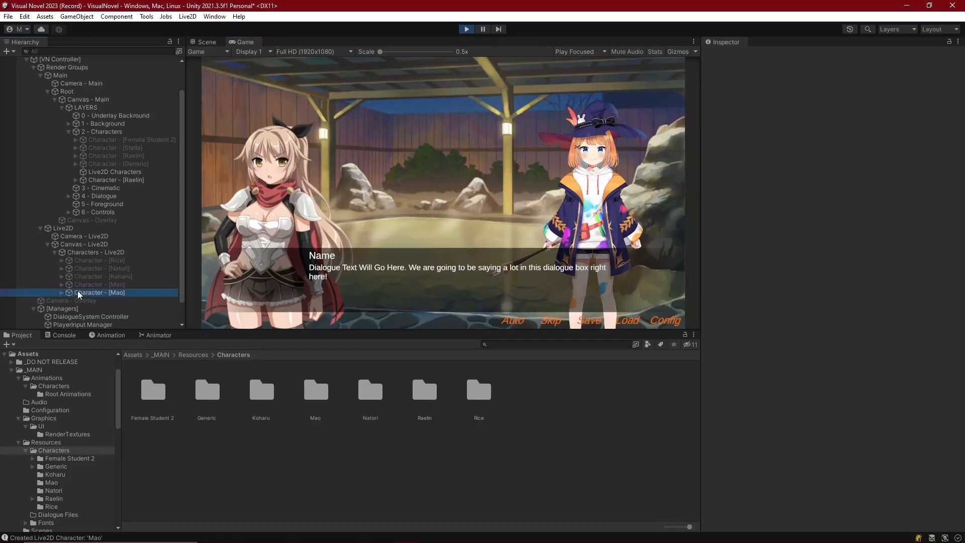
pyautogui.click(100, 292)
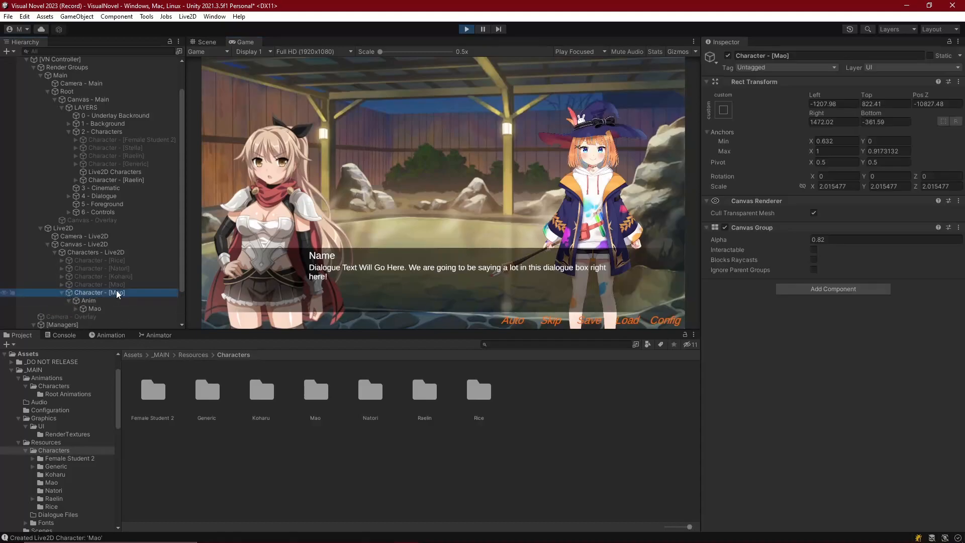
pyautogui.click(88, 301)
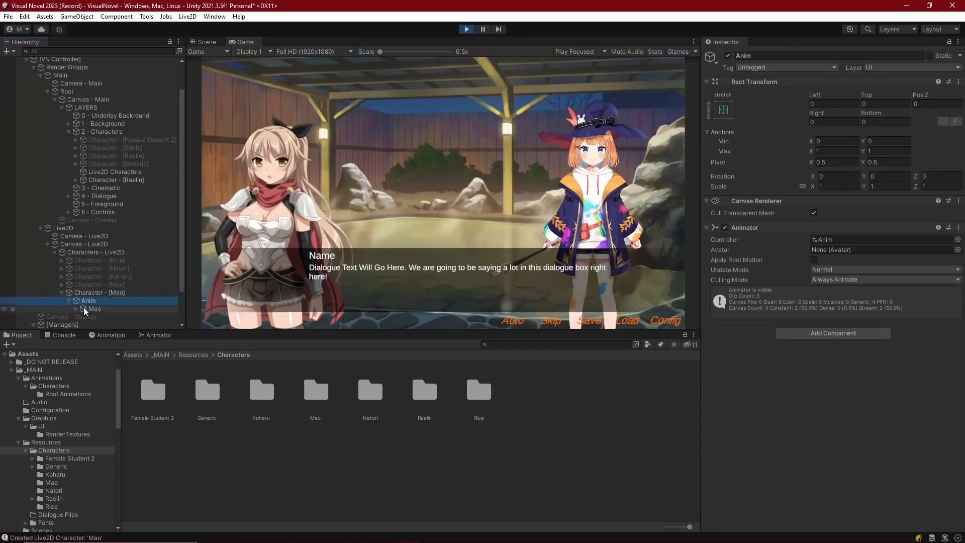
pyautogui.moveTo(645, 203)
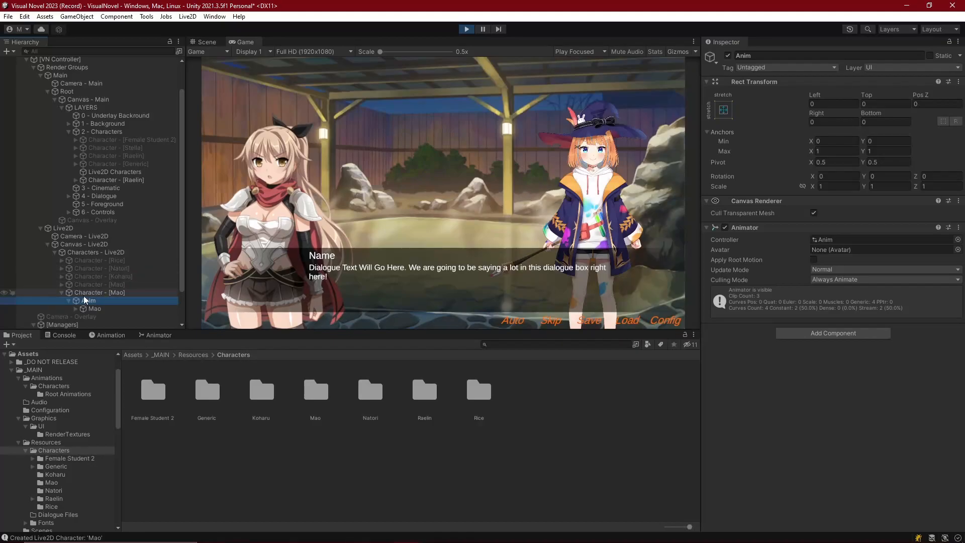
pyautogui.click(96, 308)
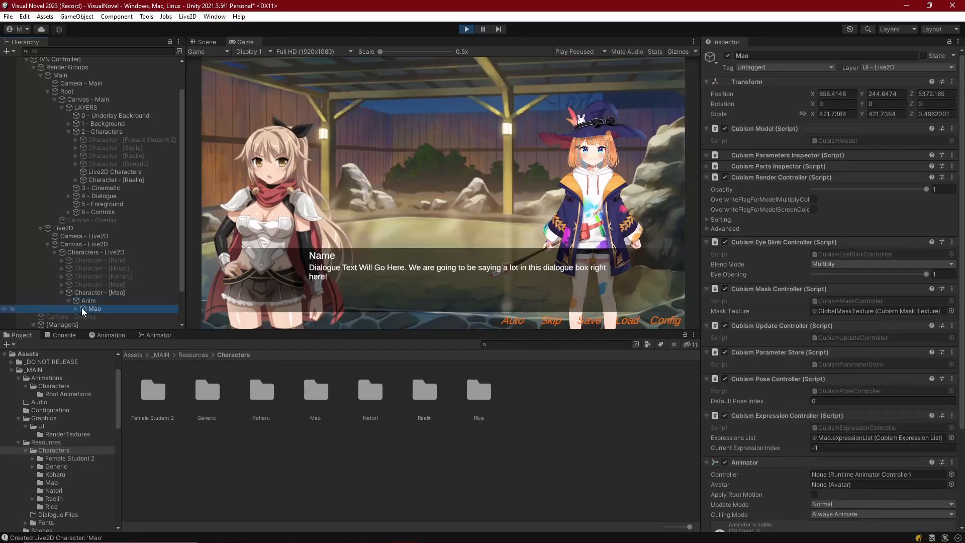
pyautogui.moveTo(101, 310)
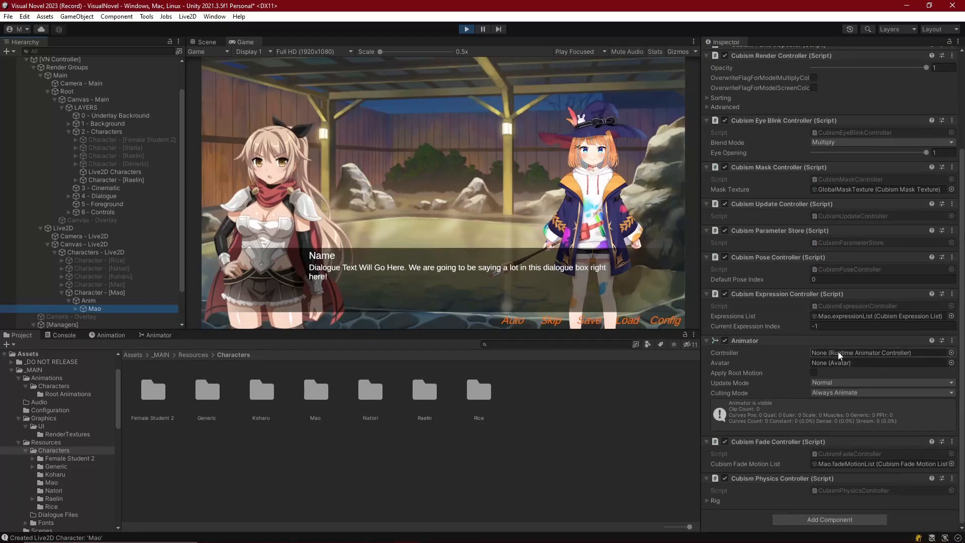
pyautogui.moveTo(561, 258)
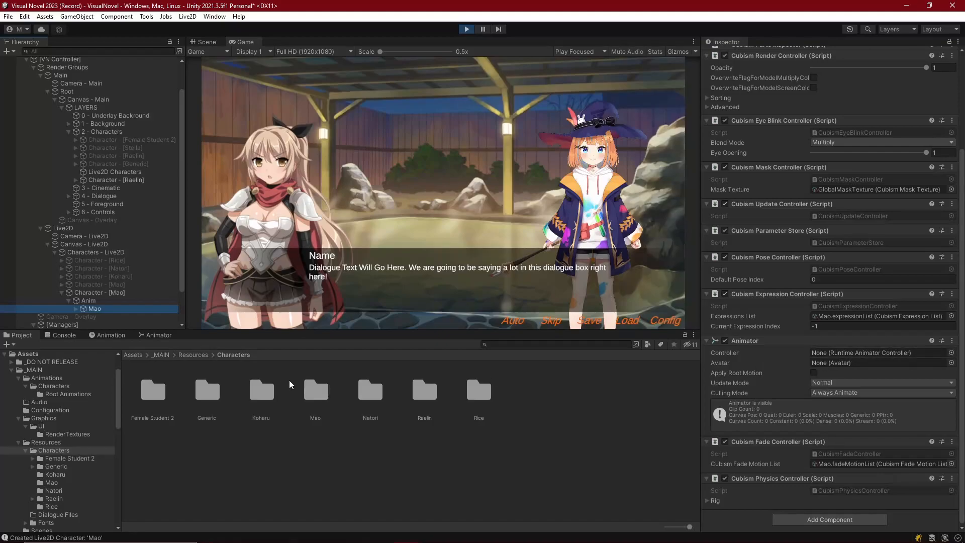
# Browse Mao's motions and expressions folders, inspect the exp_03 expression assets, and return to Mao.
pyautogui.scroll(-3)
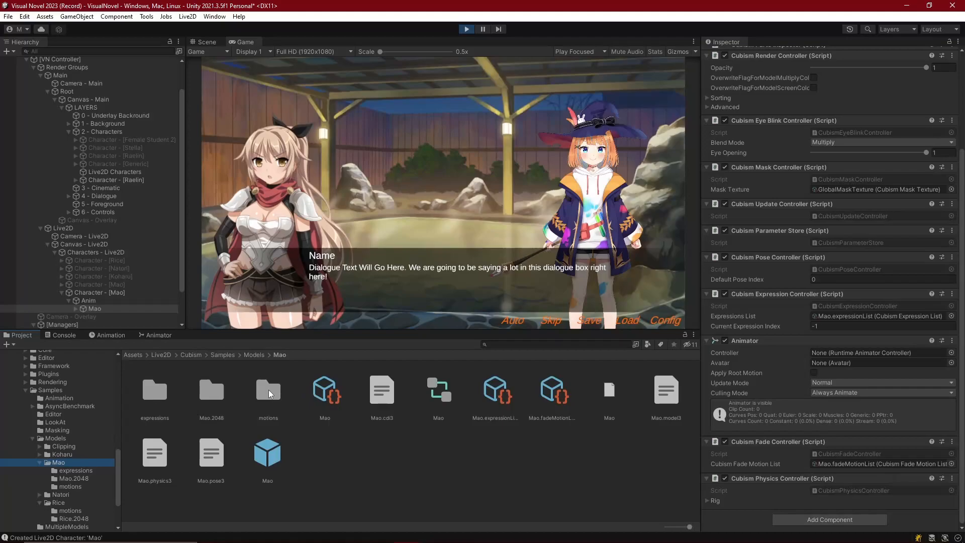
pyautogui.doubleClick(268, 391)
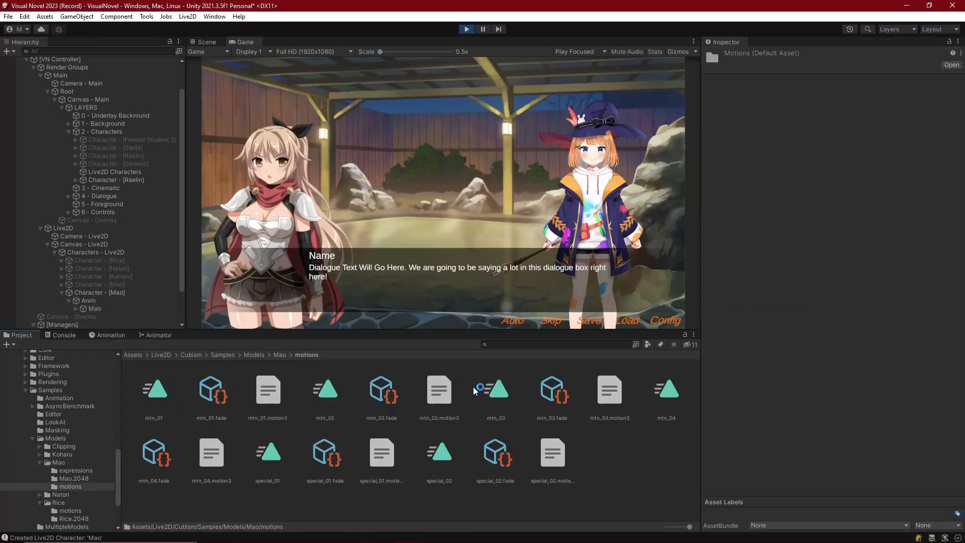
pyautogui.click(74, 471)
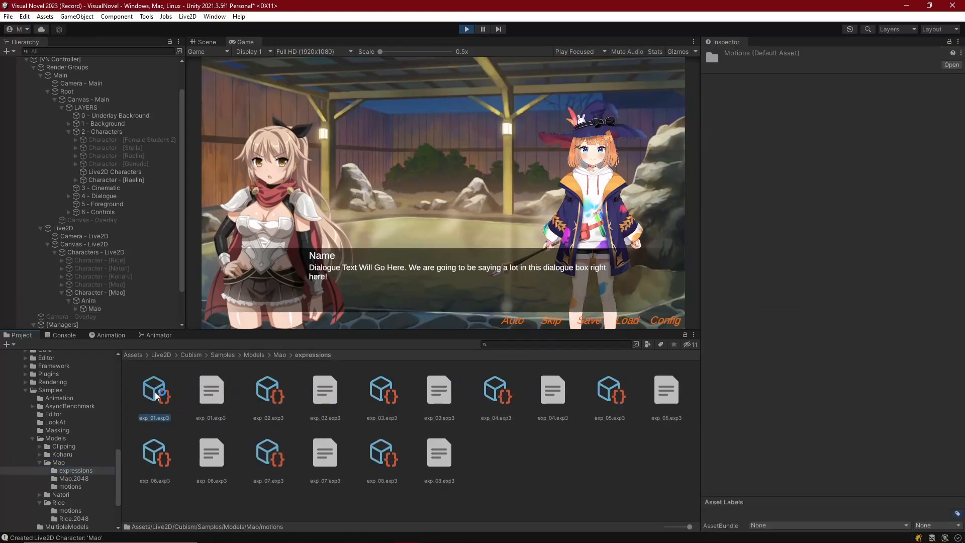
pyautogui.click(381, 390)
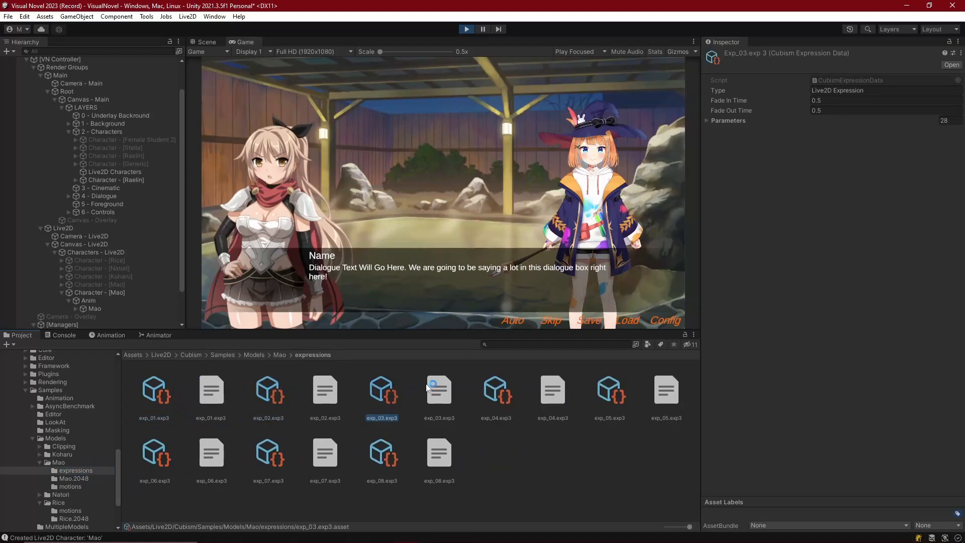
pyautogui.click(609, 392)
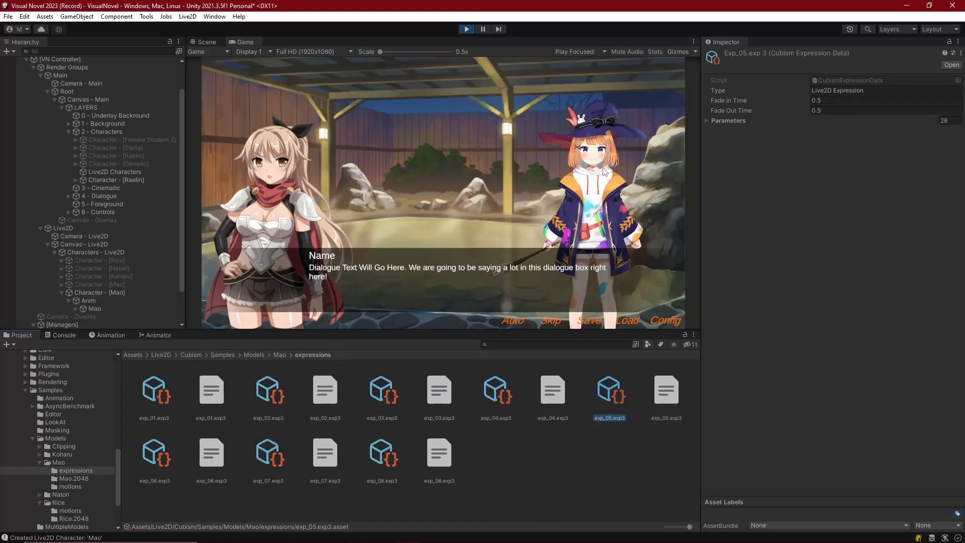
pyautogui.click(70, 487)
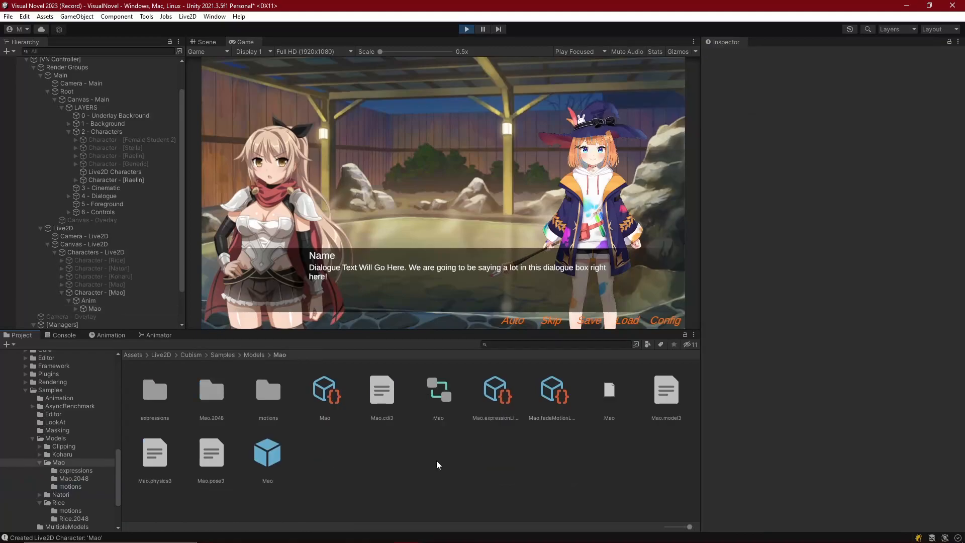
pyautogui.moveTo(252, 367)
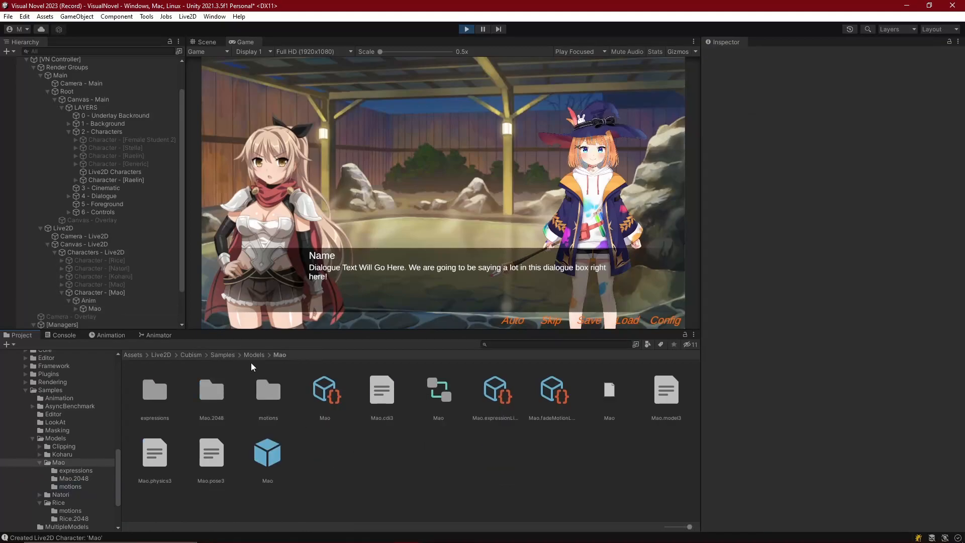
pyautogui.moveTo(291, 395)
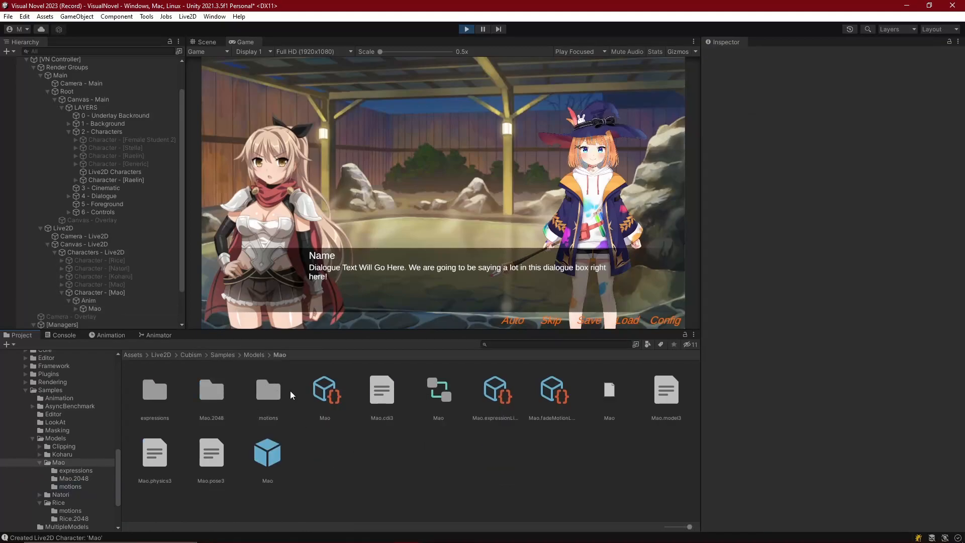
# Select Mao's animator controller asset and open it in the state graph.
pyautogui.click(439, 389)
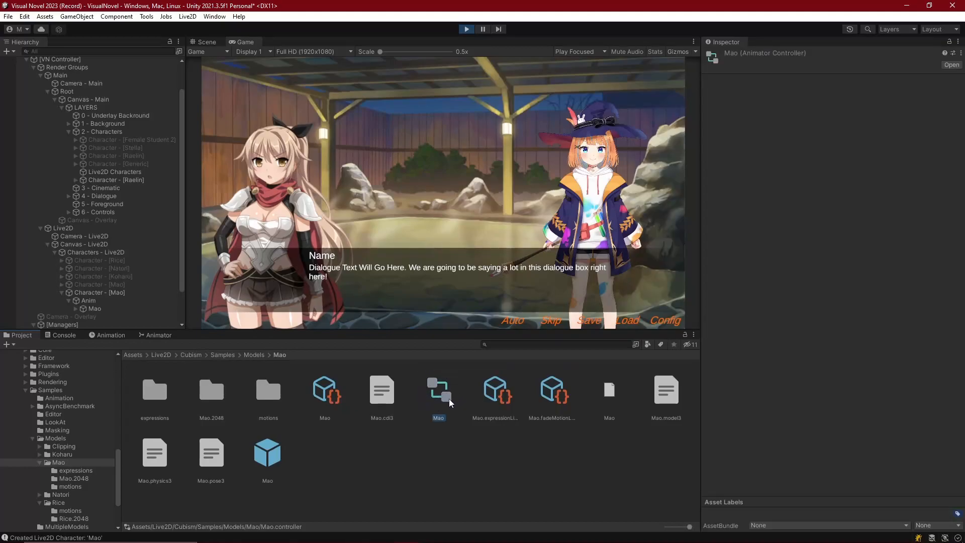
pyautogui.click(159, 335)
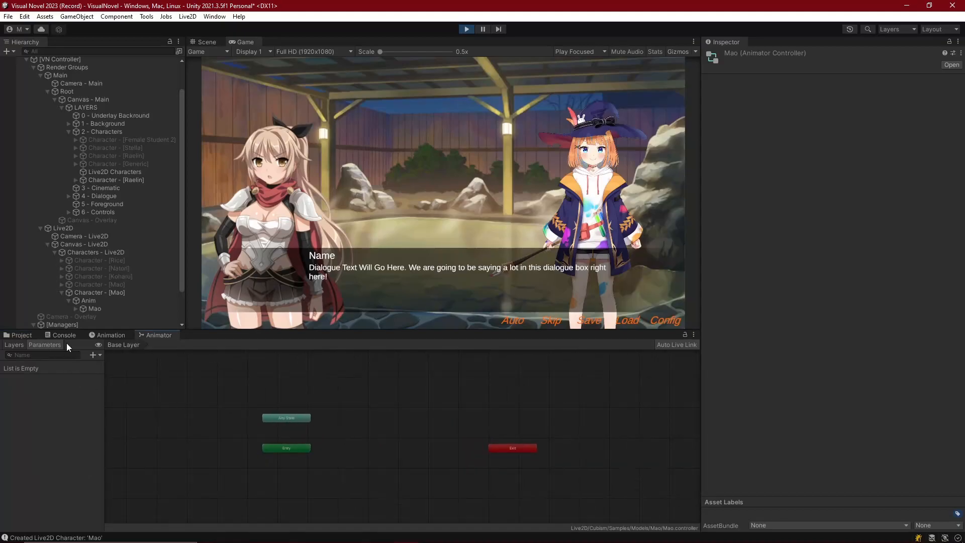
pyautogui.click(21, 335)
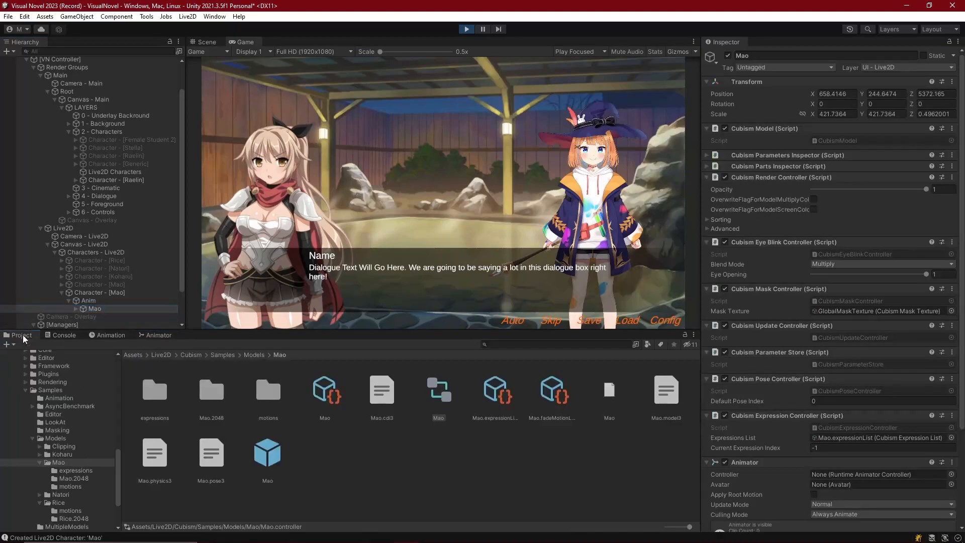
pyautogui.scroll(-3)
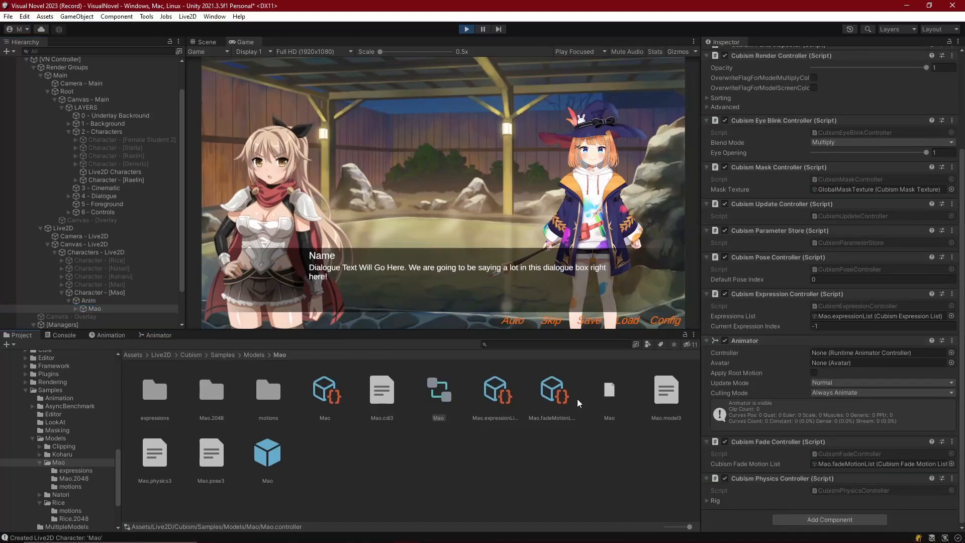
pyautogui.moveTo(455, 320)
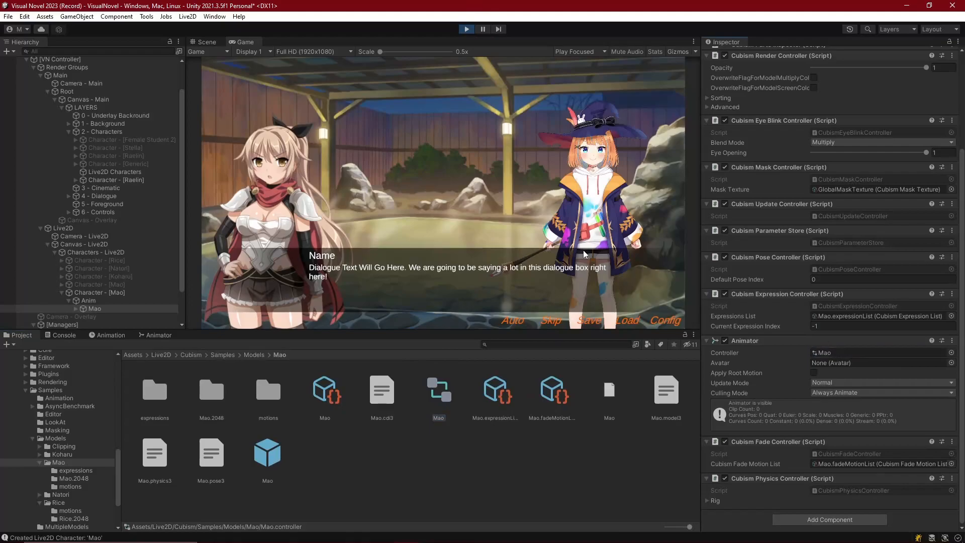
pyautogui.moveTo(461, 81)
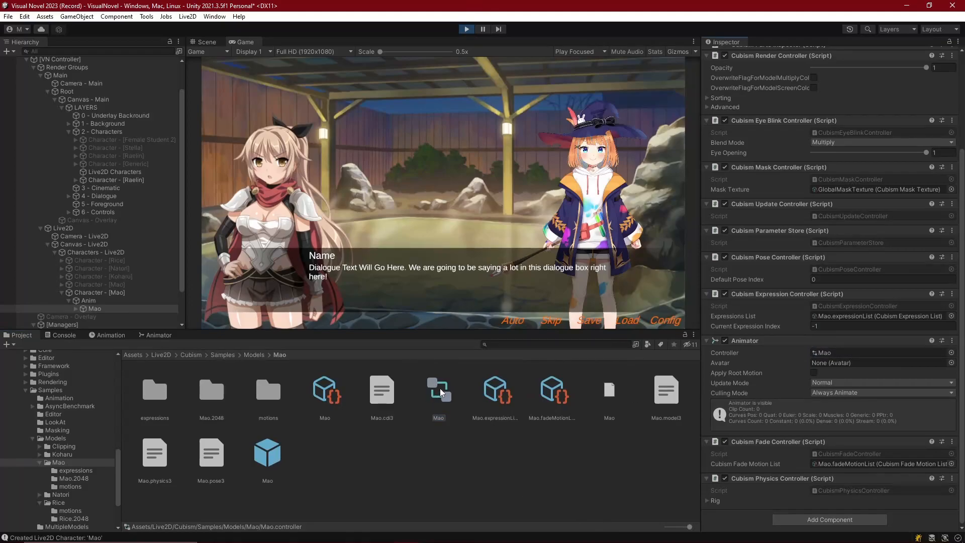
# Open the Mao controller graph, stop play mode, enter and exit the Mao prefab, and open motions.
pyautogui.click(158, 335)
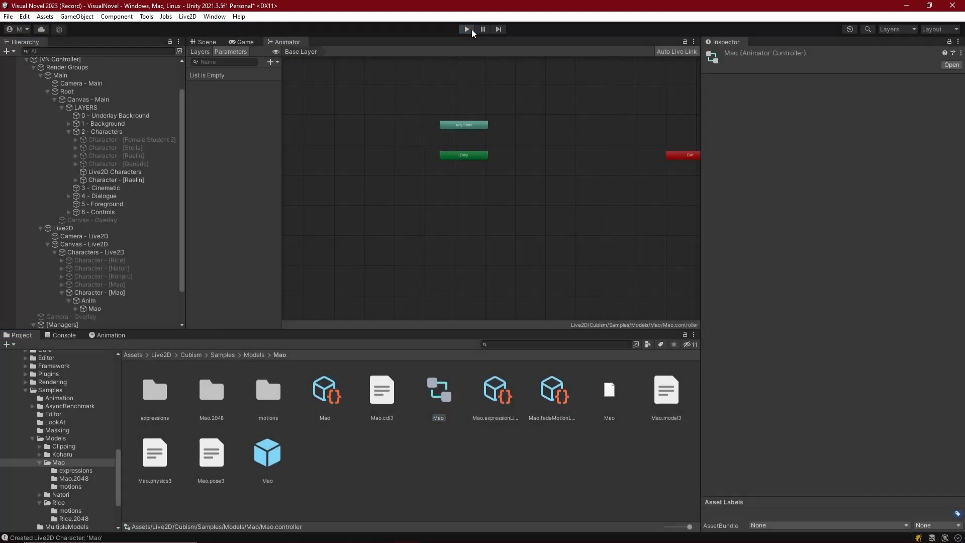
pyautogui.click(466, 29)
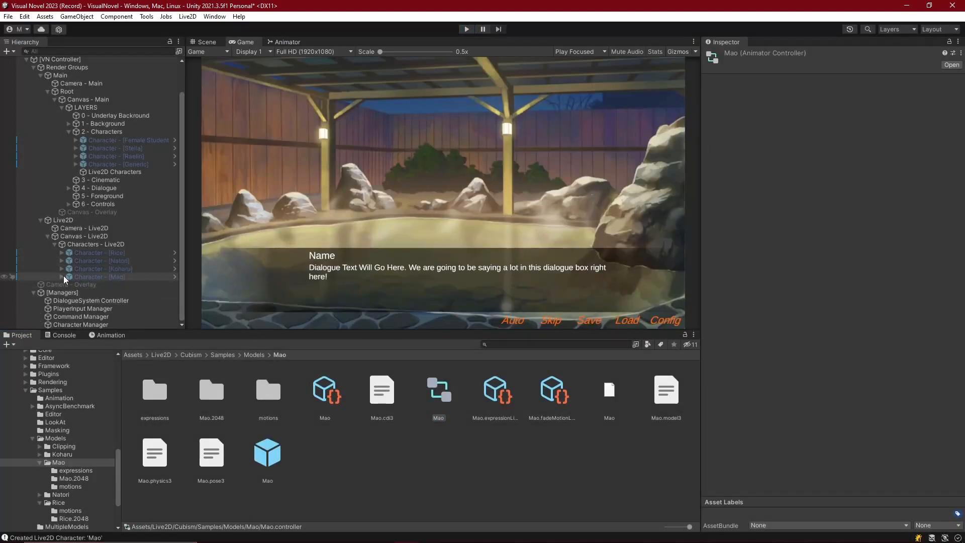
pyautogui.doubleClick(99, 277)
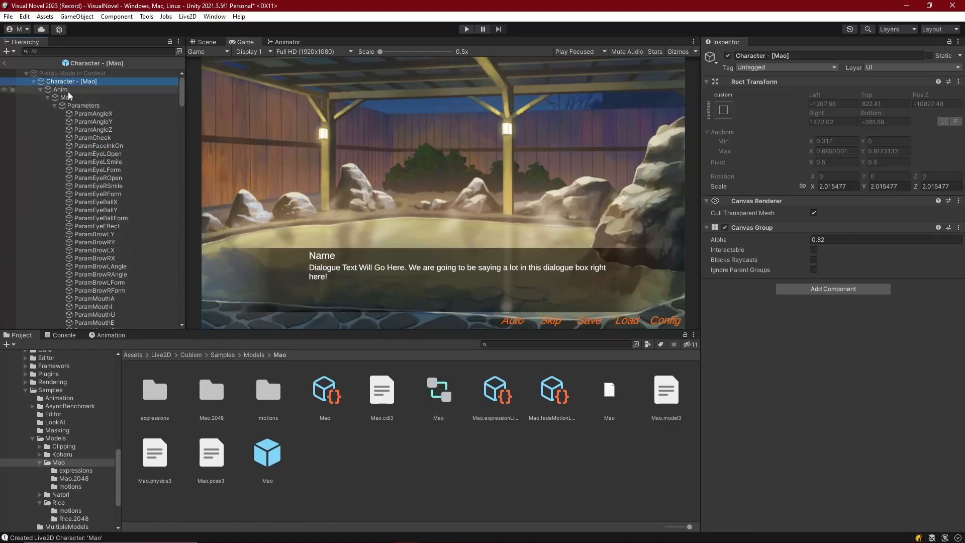
pyautogui.click(65, 97)
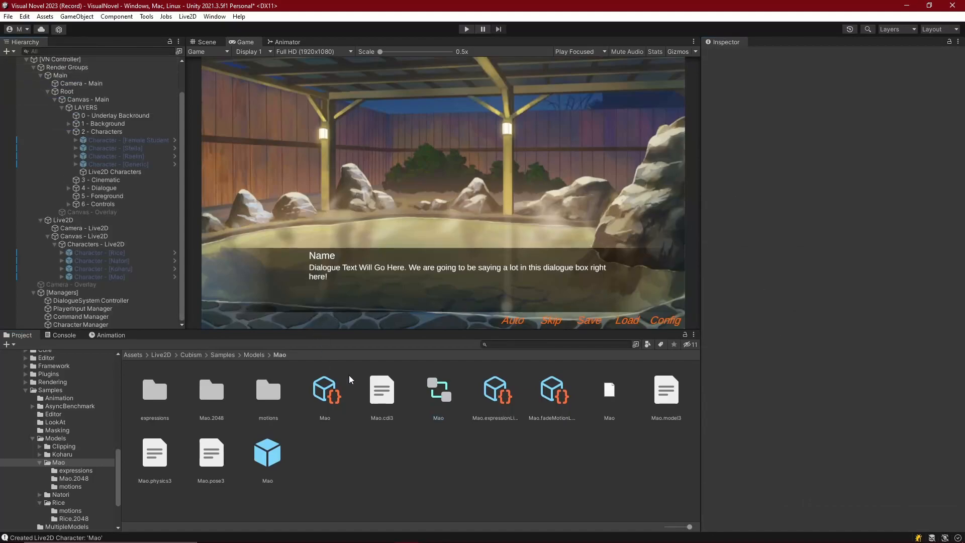
pyautogui.click(286, 42)
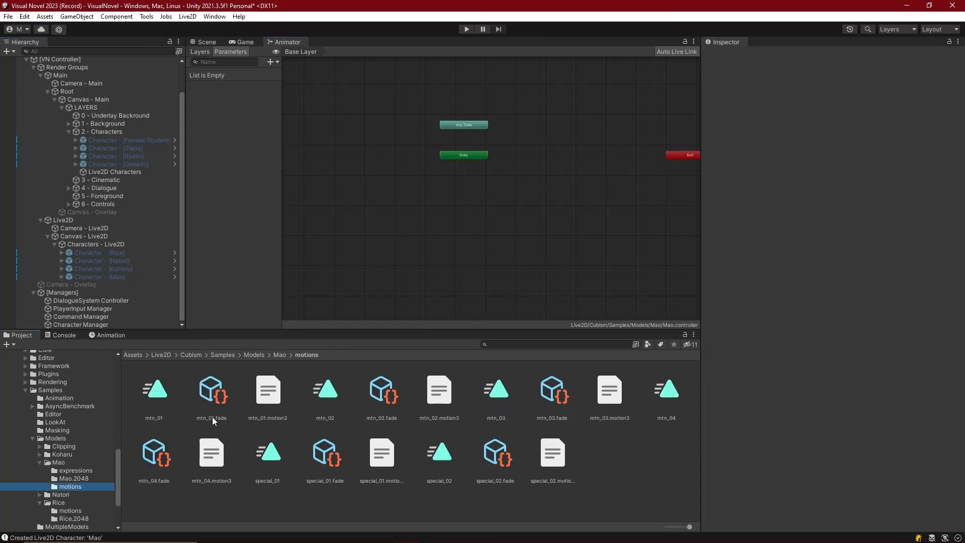
# Drag the range of Mao motion clips from mtn_01 onto the controller graph as states.
pyautogui.click(154, 390)
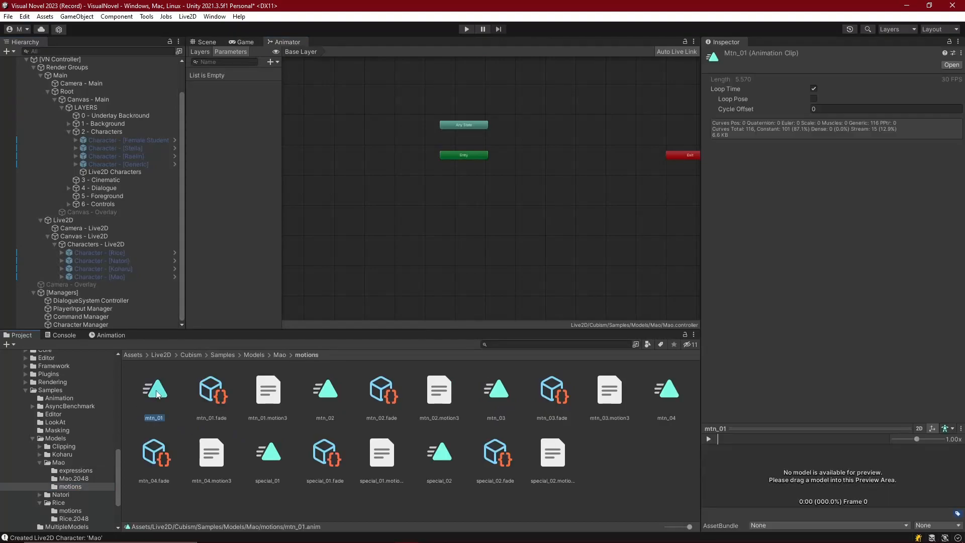
pyautogui.moveTo(480, 380)
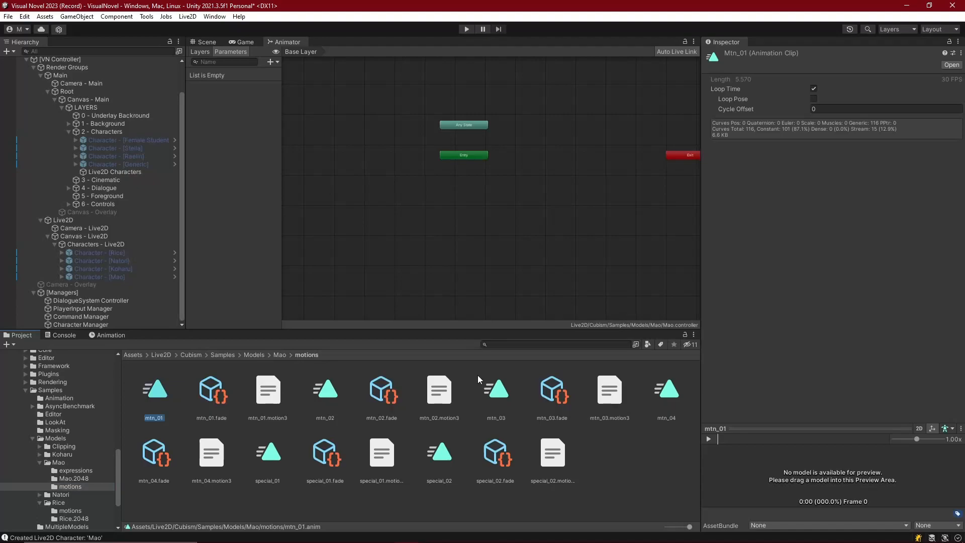
pyautogui.click(666, 389)
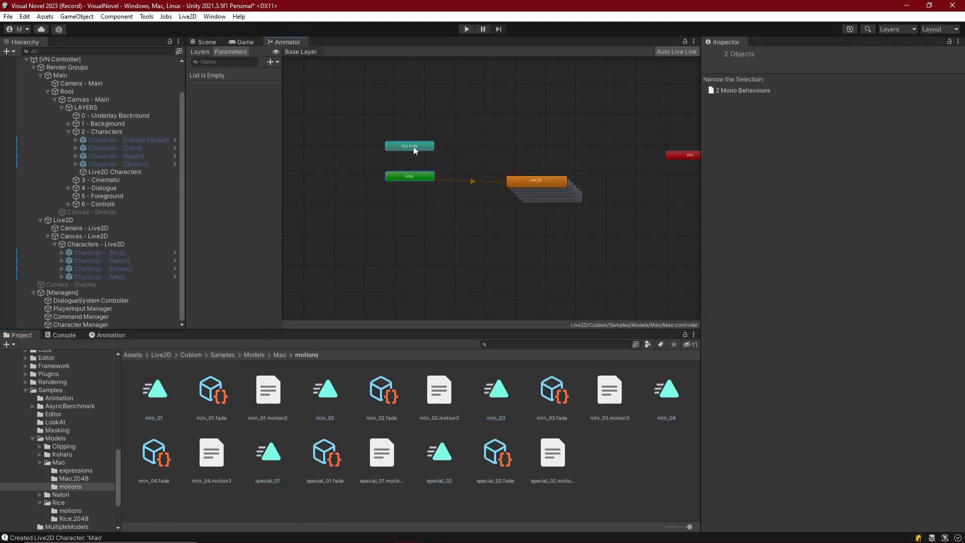
pyautogui.click(536, 181)
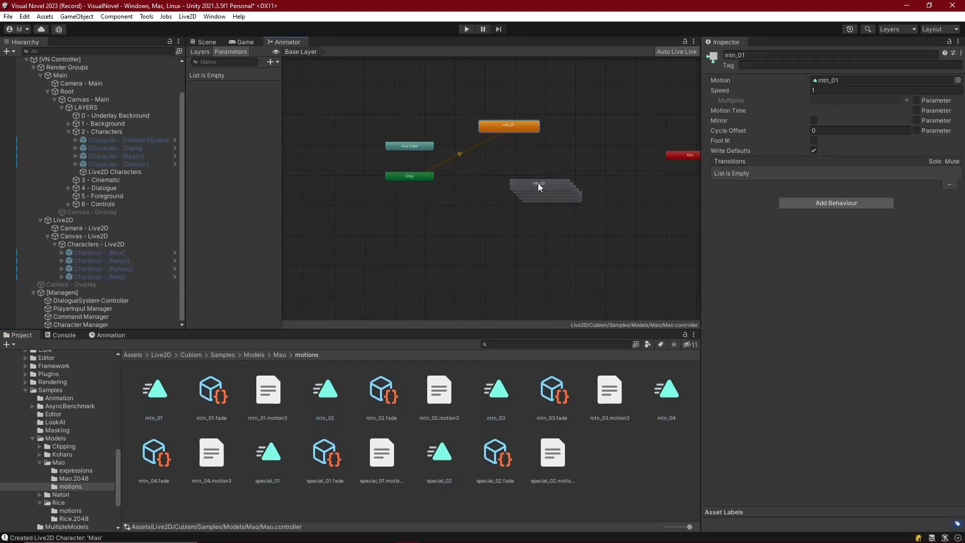
pyautogui.moveTo(579, 177)
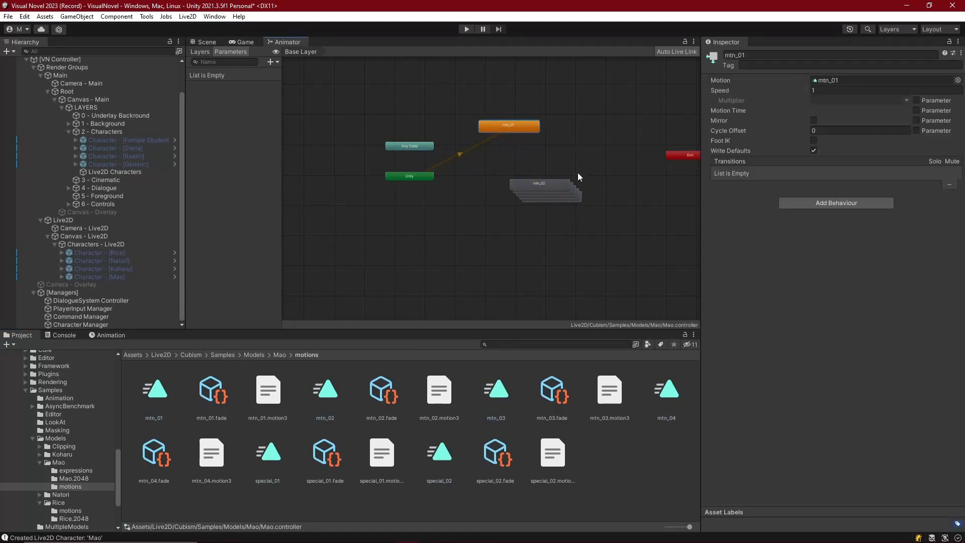
pyautogui.click(154, 389)
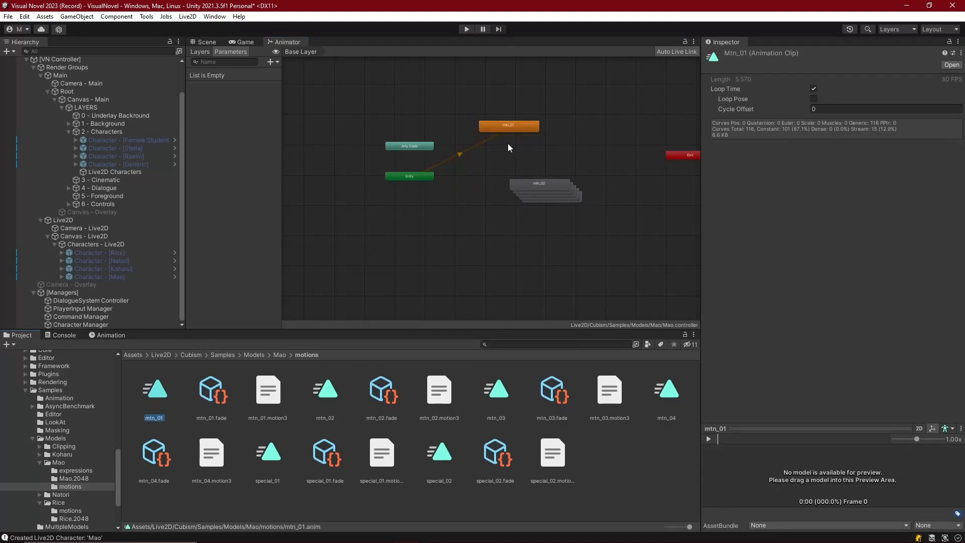
# Enter play mode and return to the Animator state graph once the scene loads.
pyautogui.click(467, 30)
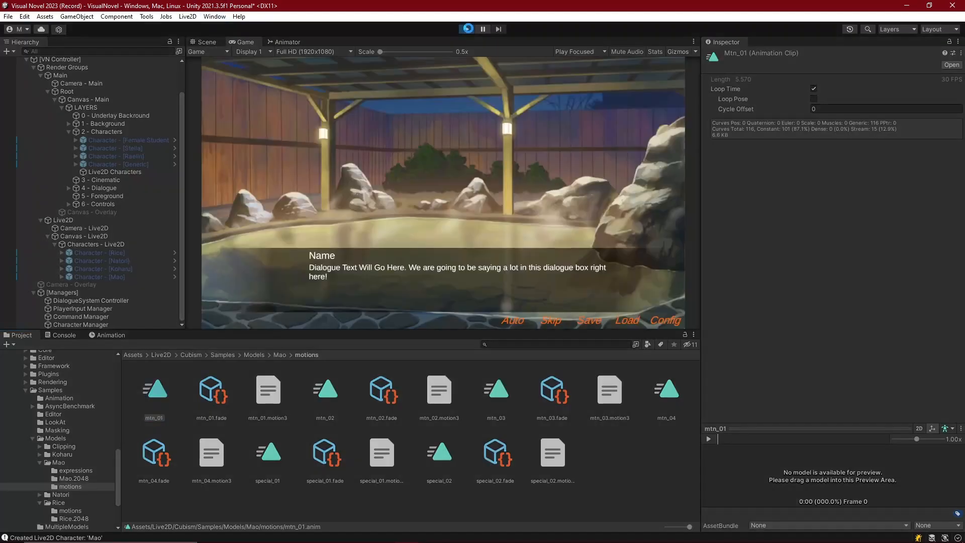
pyautogui.click(467, 29)
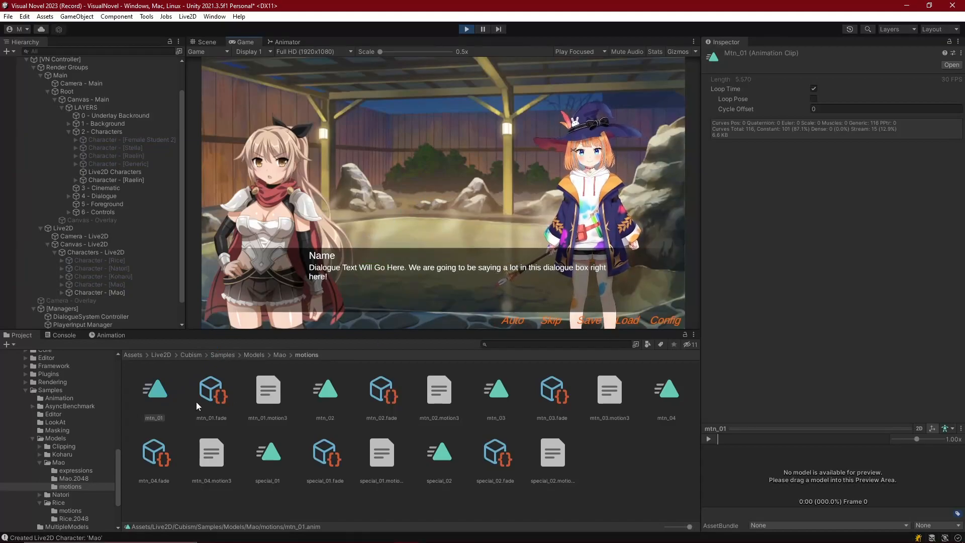
pyautogui.click(285, 41)
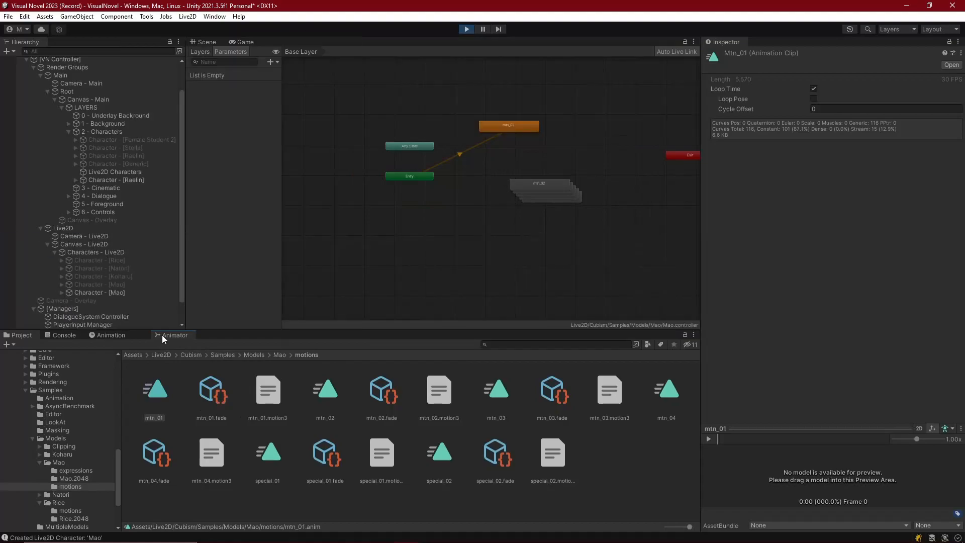
# Dock the Animator below the game view and rename mtn_03 to Happy Lean and special_01 to Healing Heart.
pyautogui.click(245, 42)
pyautogui.write('Idle')
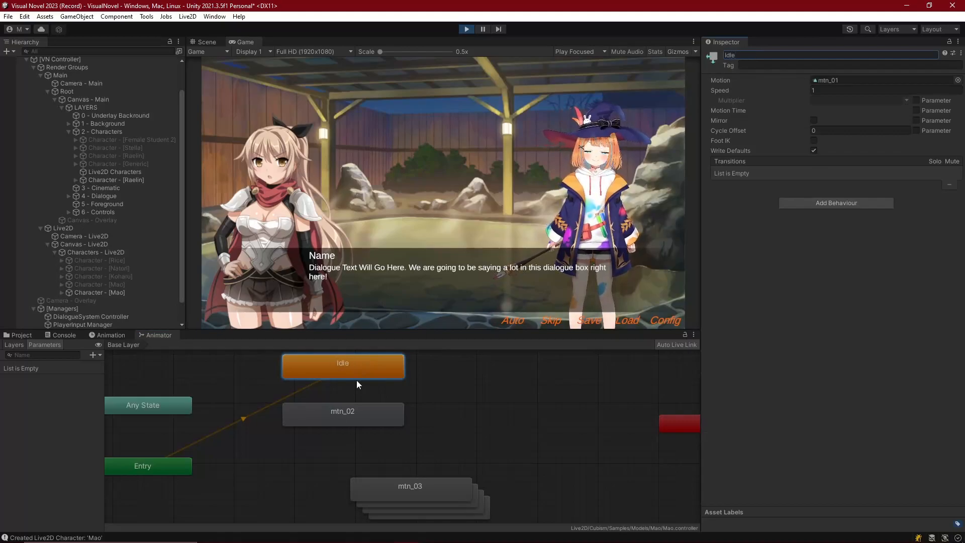
pyautogui.rightClick(343, 414)
pyautogui.write('Bounce')
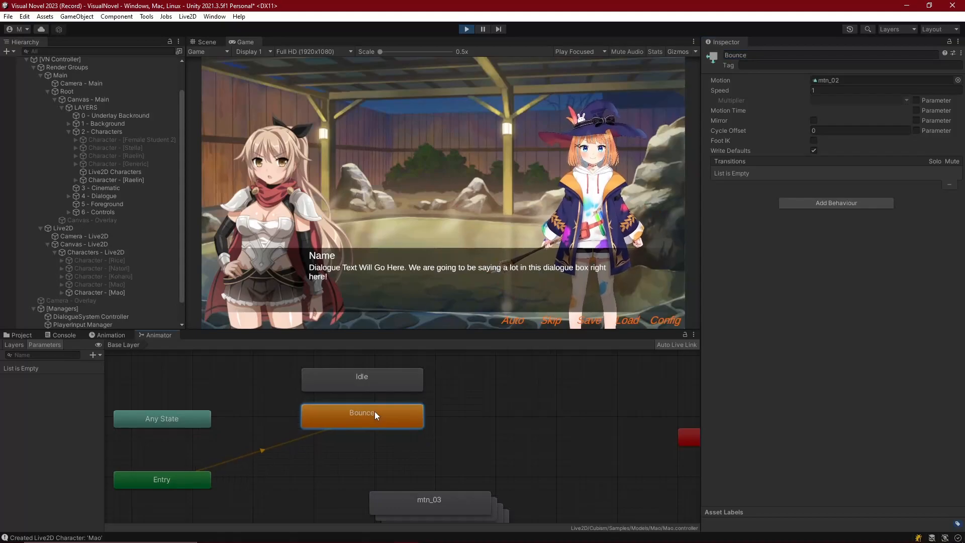
pyautogui.click(362, 452)
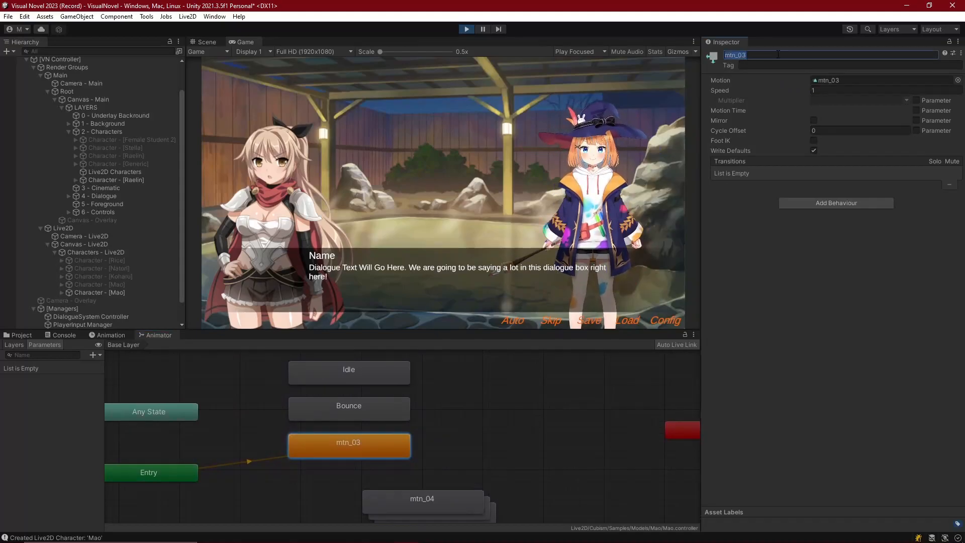
pyautogui.write('Happy Lean')
pyautogui.write('Pleased')
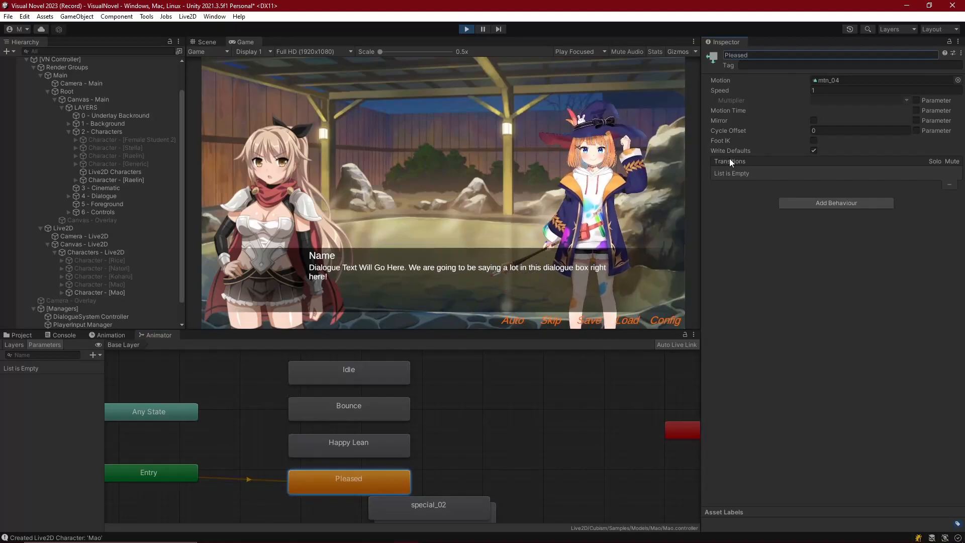
pyautogui.click(482, 384)
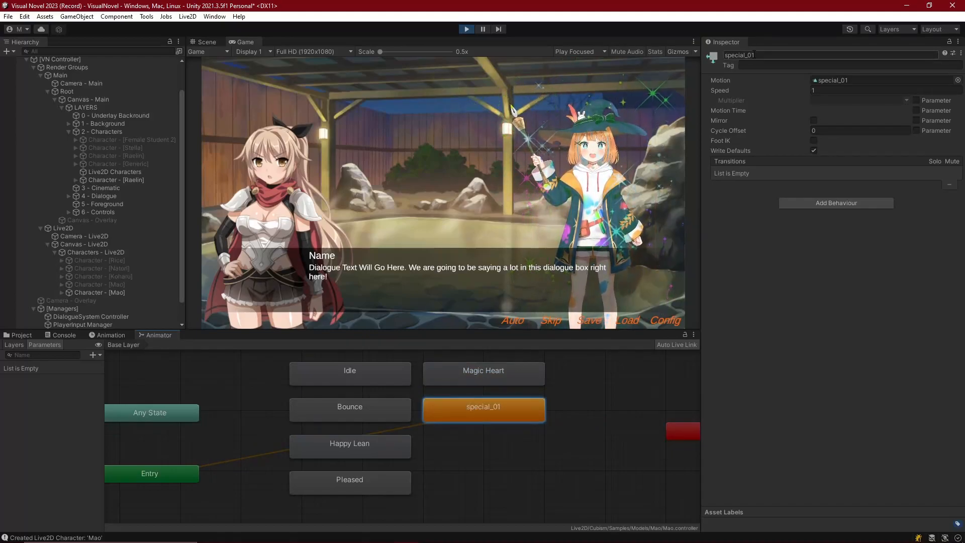
pyautogui.write('Healing Heart')
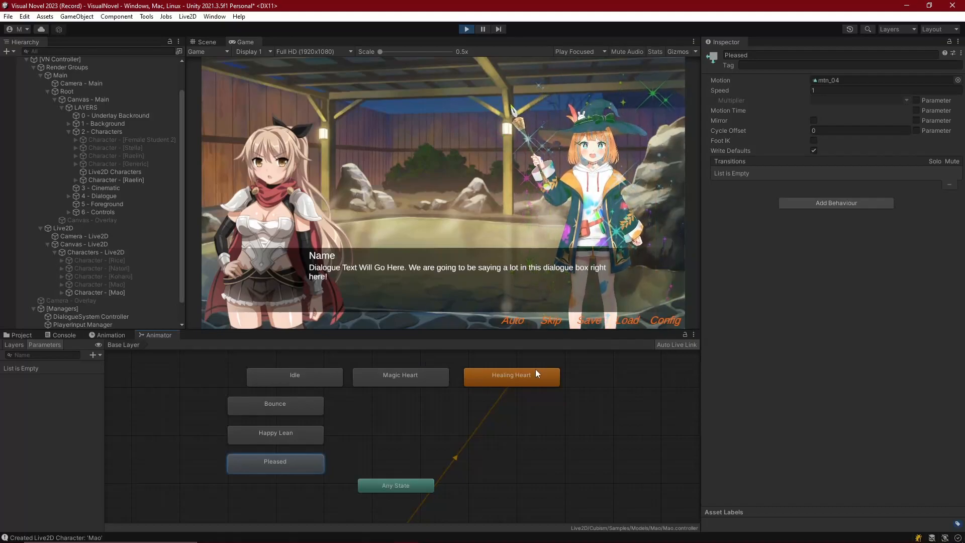
# Check the motions of Magic Heart, Happy Lean, Pleased and Bounce states, then stop the game.
pyautogui.click(511, 376)
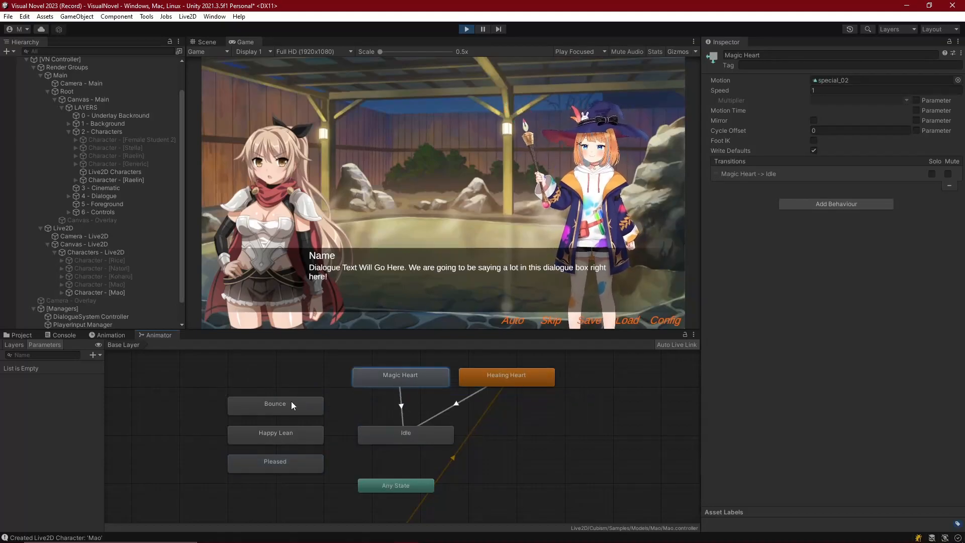
pyautogui.rightClick(275, 404)
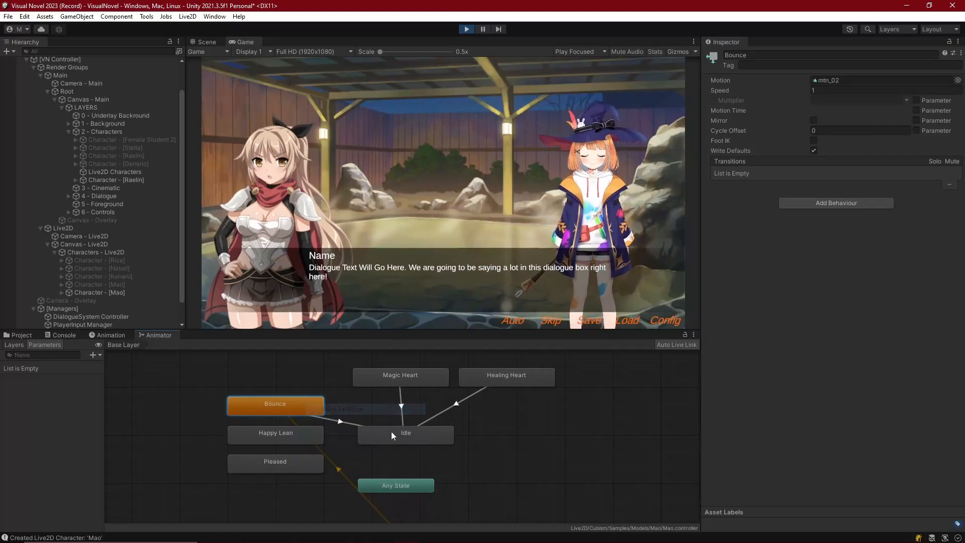
pyautogui.click(275, 433)
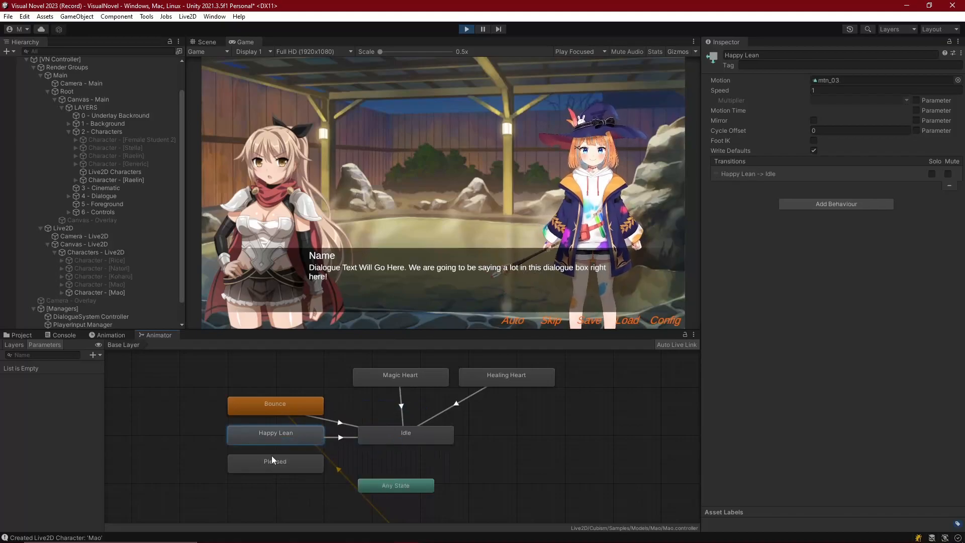
pyautogui.click(275, 461)
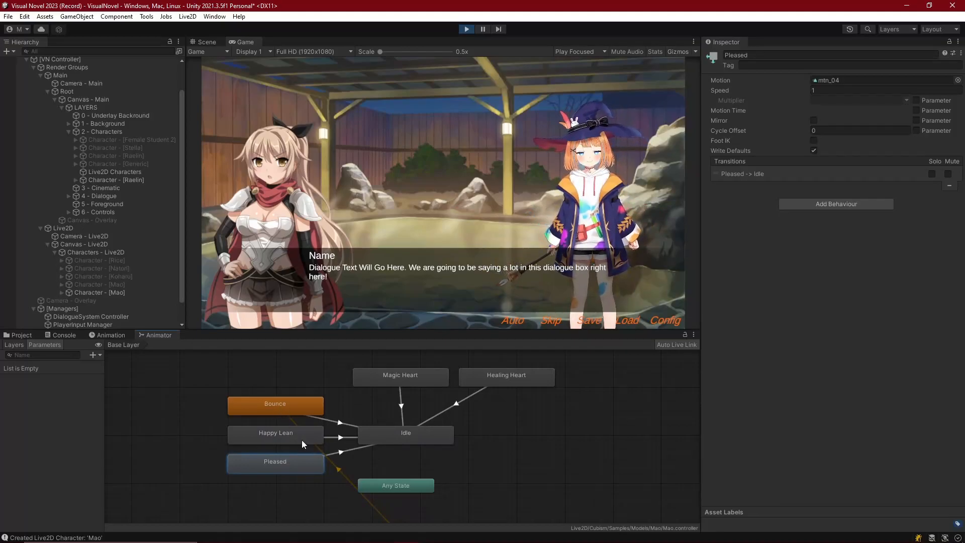
pyautogui.click(275, 404)
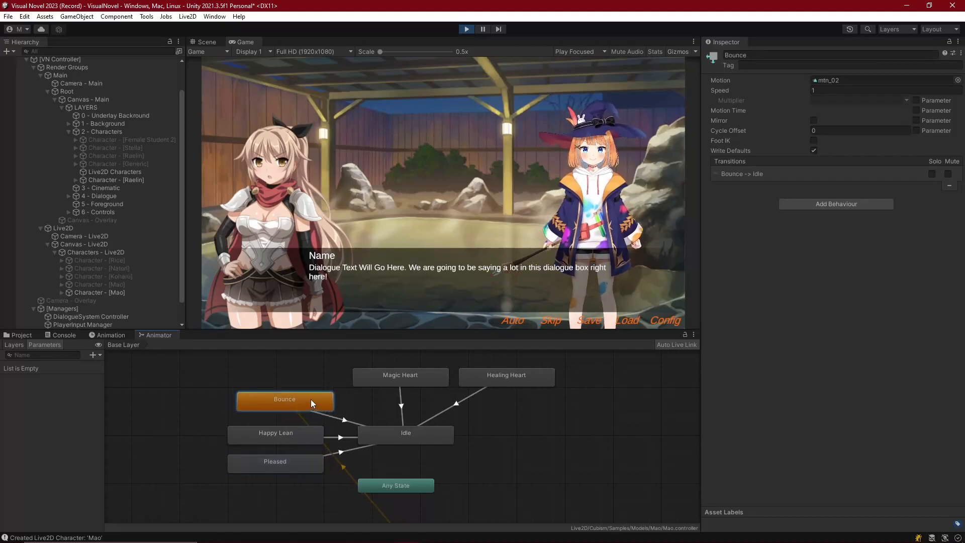
pyautogui.click(275, 466)
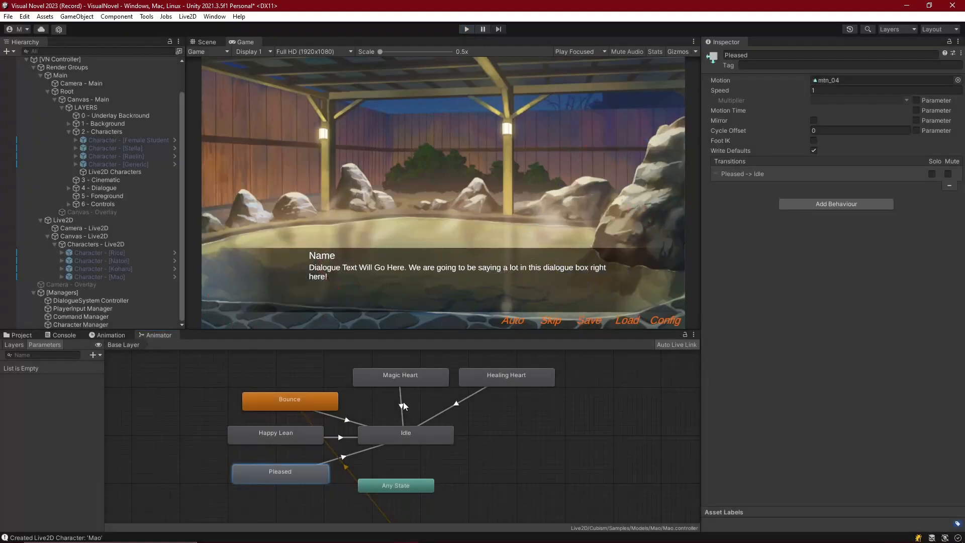
# Inspect the Idle state's motion, then open the Character_Live2D script in Visual Studio.
pyautogui.click(406, 433)
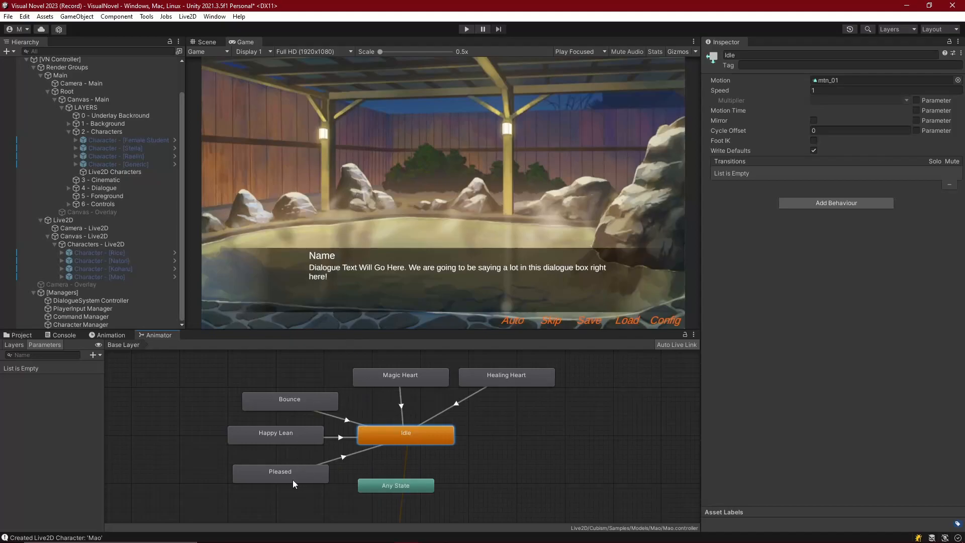
pyautogui.moveTo(476, 383)
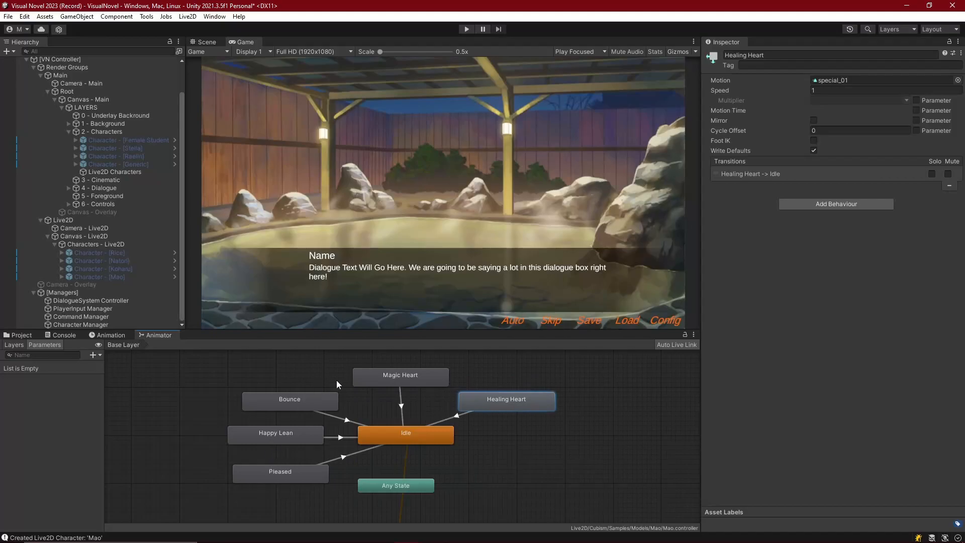
pyautogui.moveTo(503, 410)
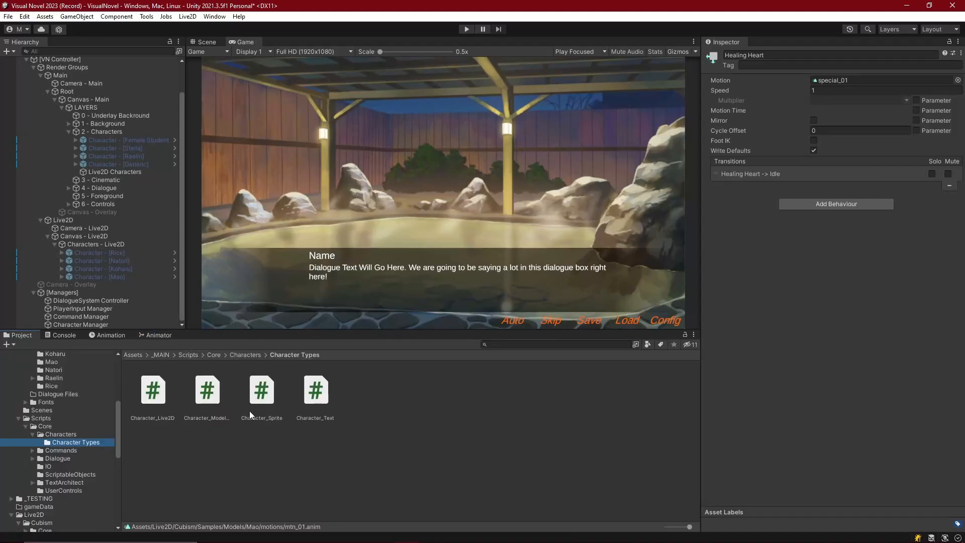
pyautogui.click(152, 390)
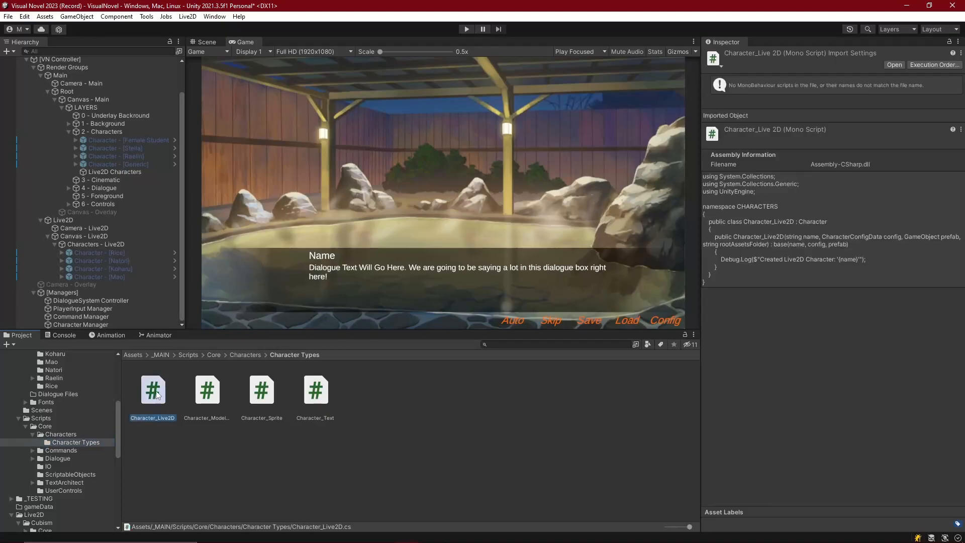
pyautogui.doubleClick(153, 390)
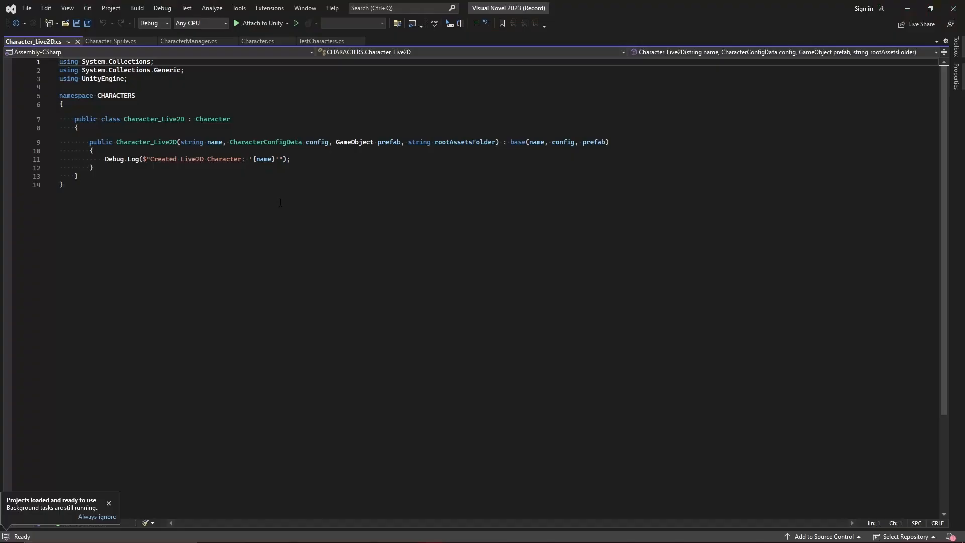
# Declare a private Animator field named motionAnimator in the Character_Live2D class.
pyautogui.click(291, 159)
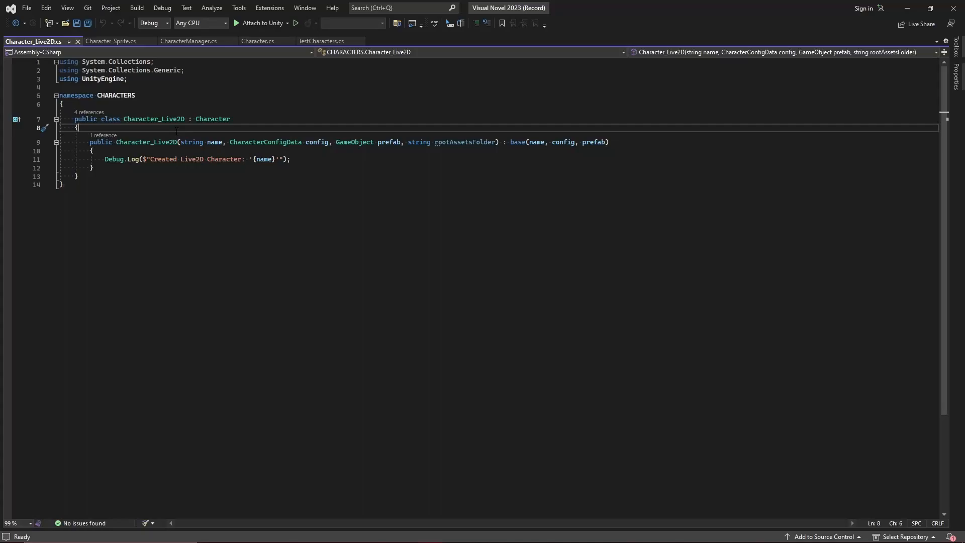
pyautogui.press('Enter')
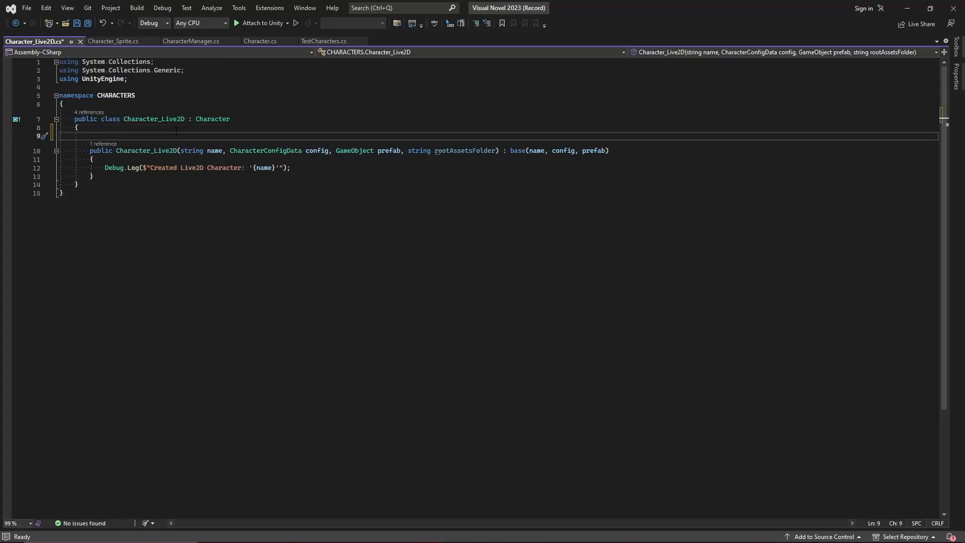
pyautogui.write('private Animator')
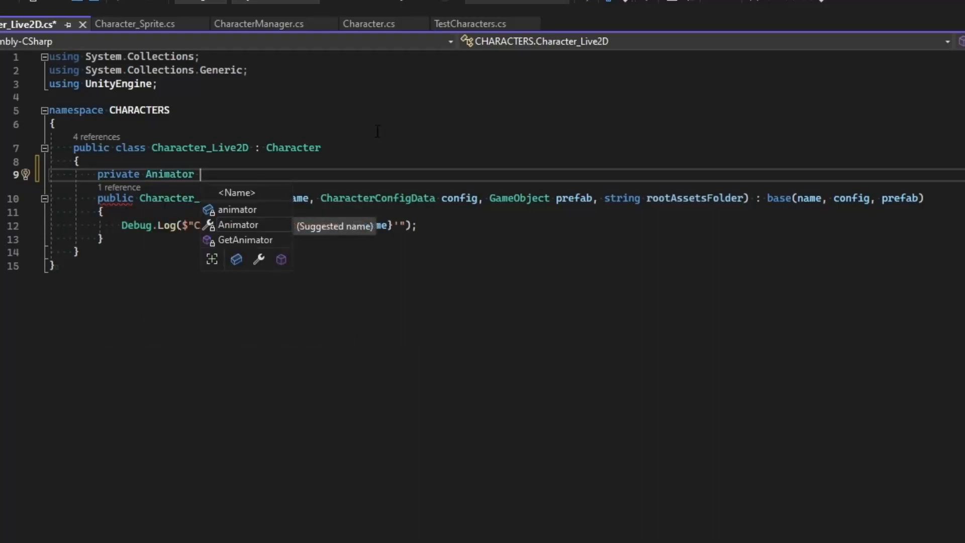
pyautogui.write('live2')
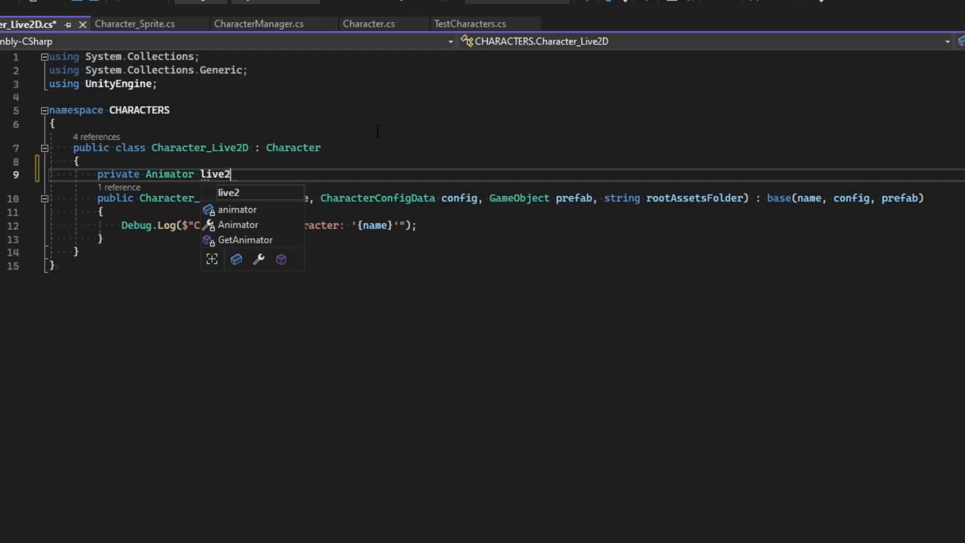
pyautogui.write('motion')
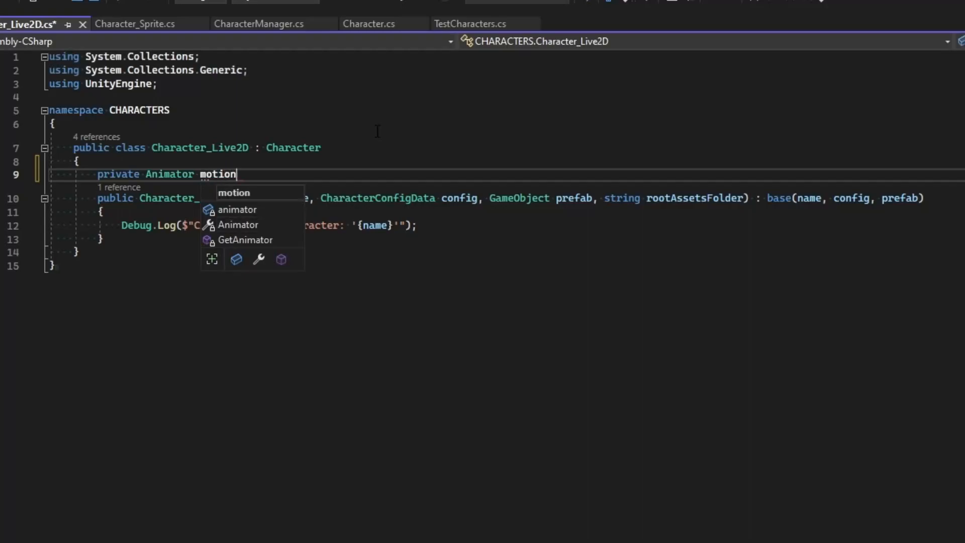
pyautogui.write('Animator')
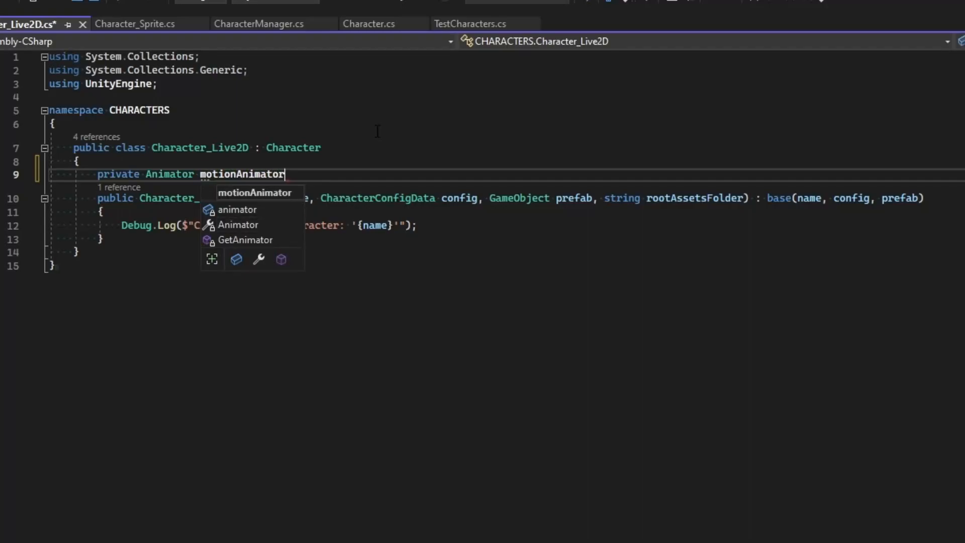
pyautogui.write(';')
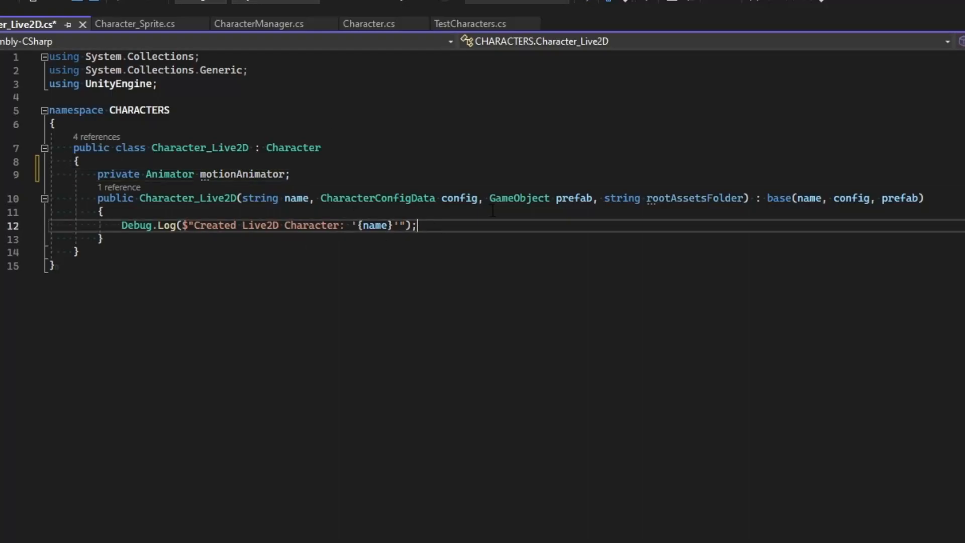
# Assign motionAnimator = animator.GetComponentInChildren<Animator>() in the constructor.
pyautogui.write('anim')
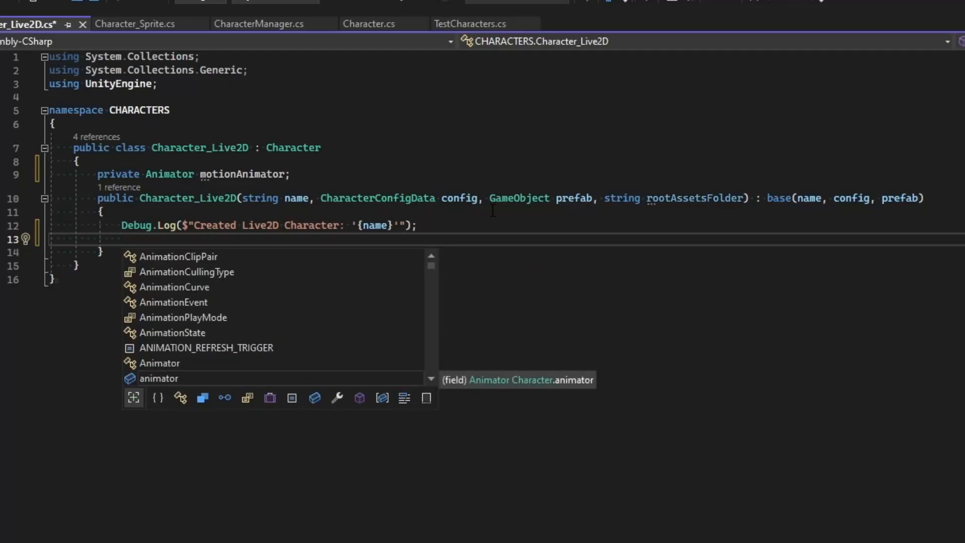
pyautogui.write('motionAnimator')
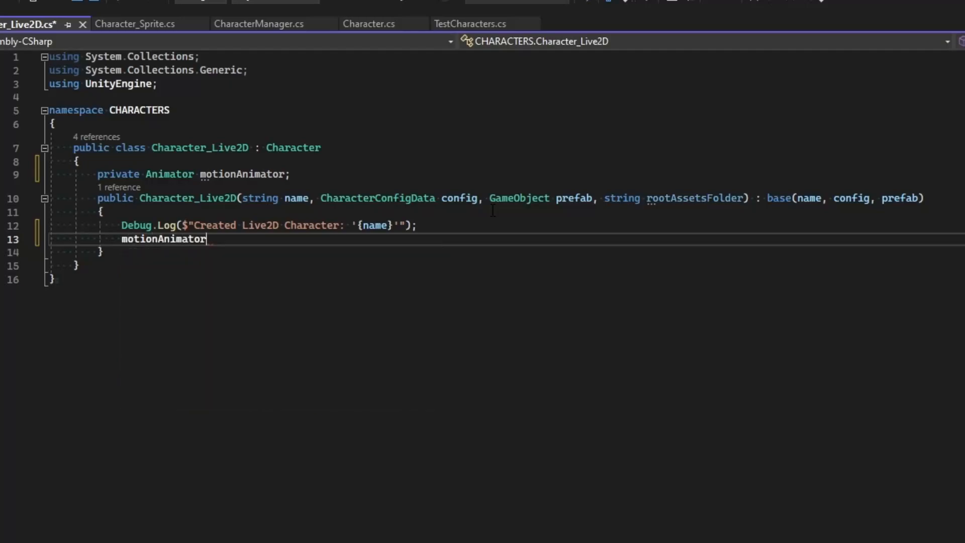
pyautogui.write('= animator')
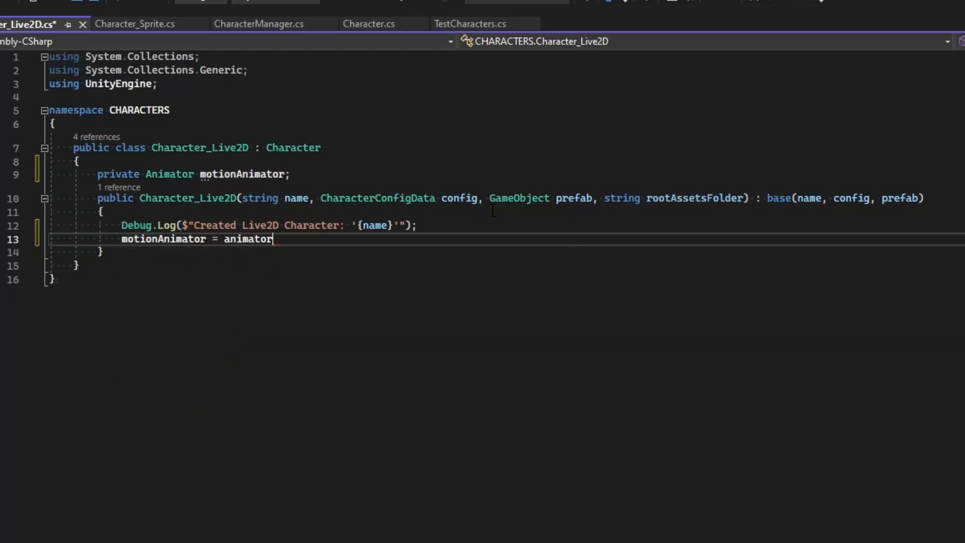
pyautogui.write('.GetCom')
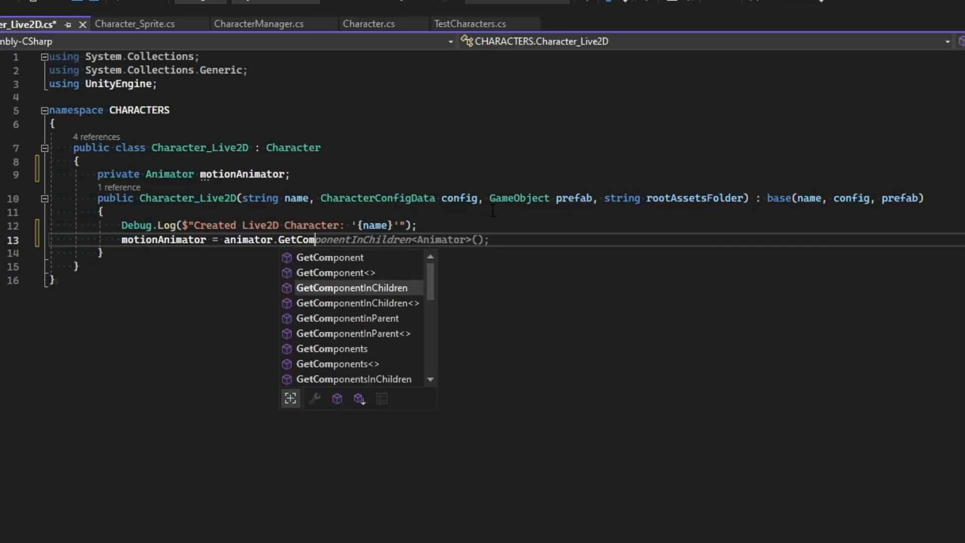
pyautogui.press('Tab')
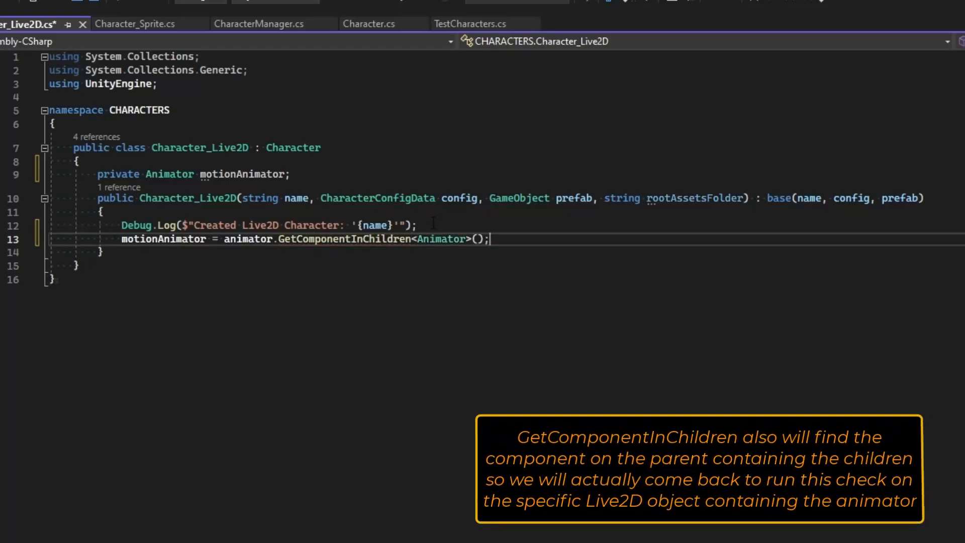
# Add public void SetMotion(string animationName) playing the animation on motionAnimator, and save the file.
pyautogui.press('Enter')
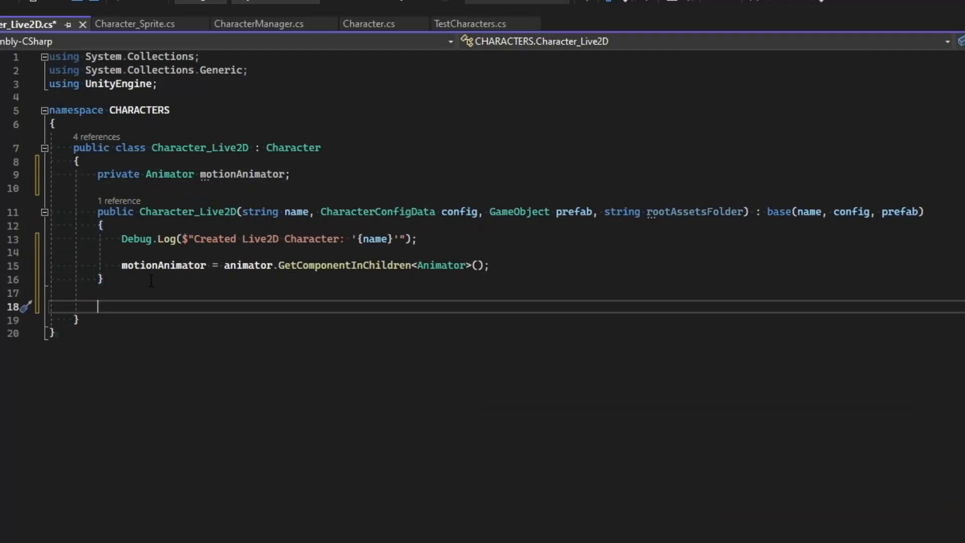
pyautogui.write('public vp')
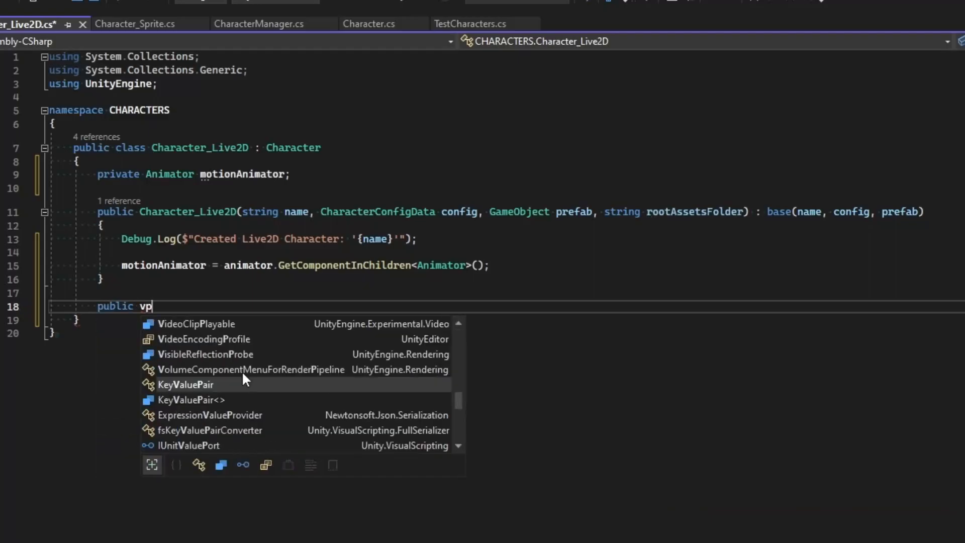
pyautogui.write('oid')
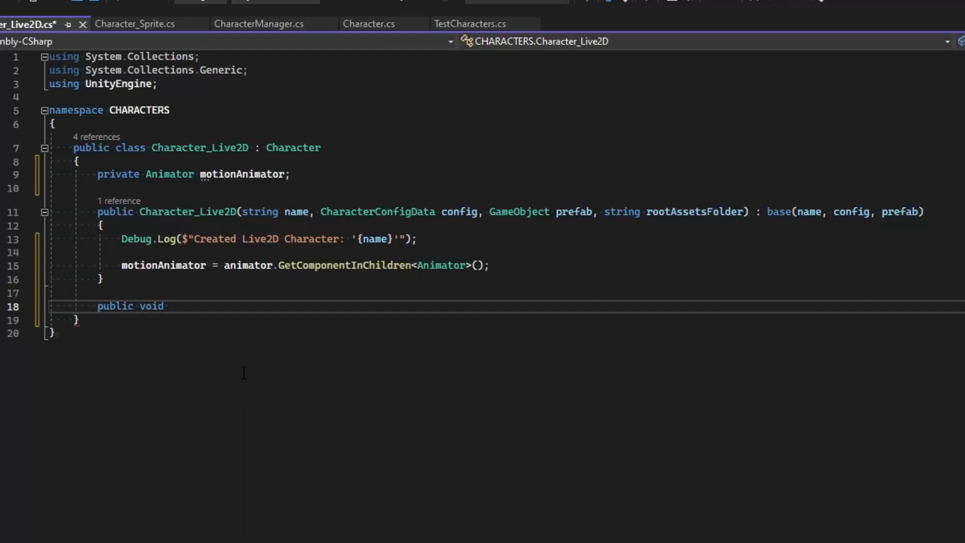
pyautogui.write('SetMotion(string')
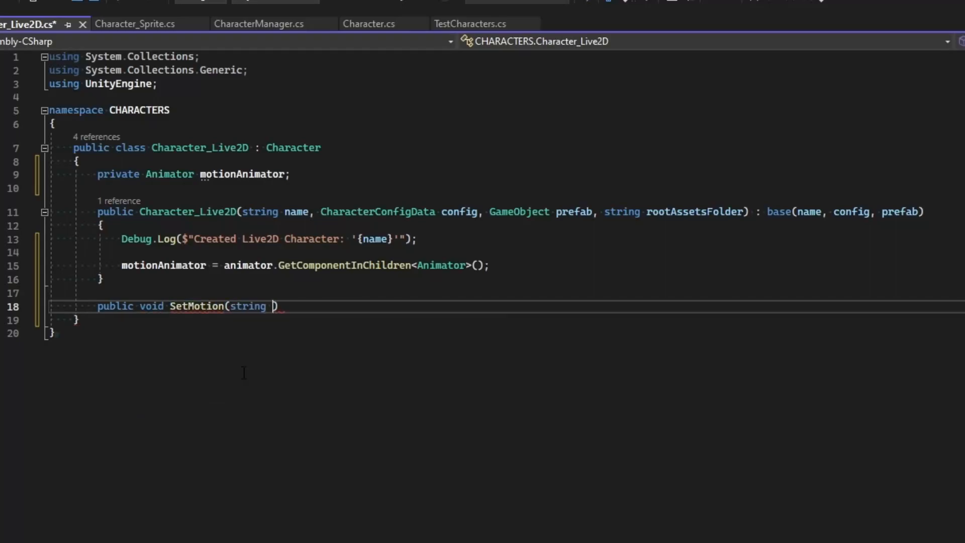
pyautogui.write('motionName')
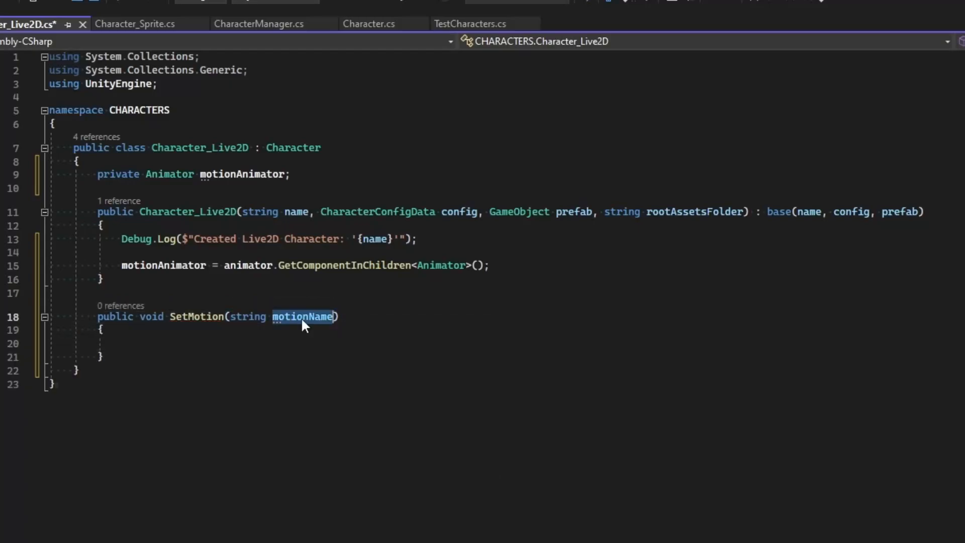
pyautogui.write('animationName')
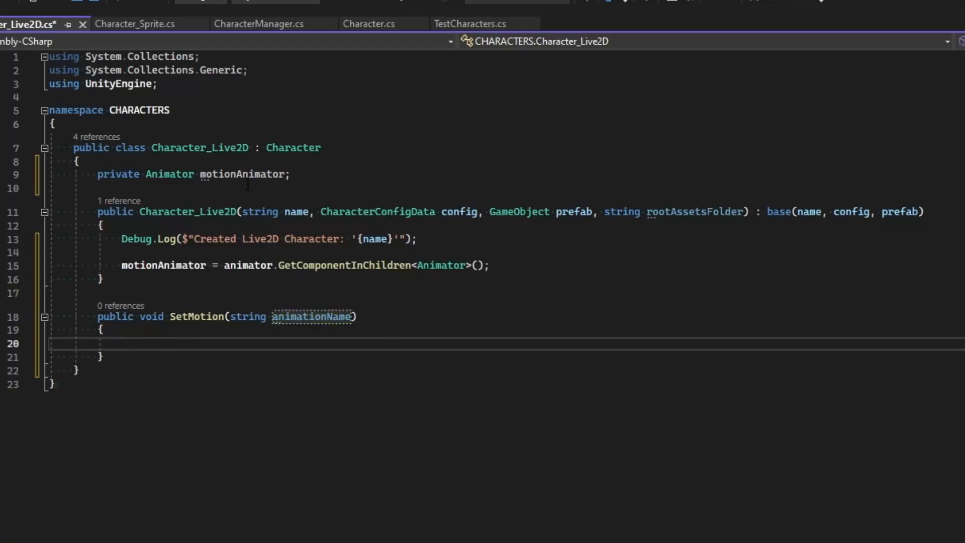
pyautogui.write('motionAnimator.Play')
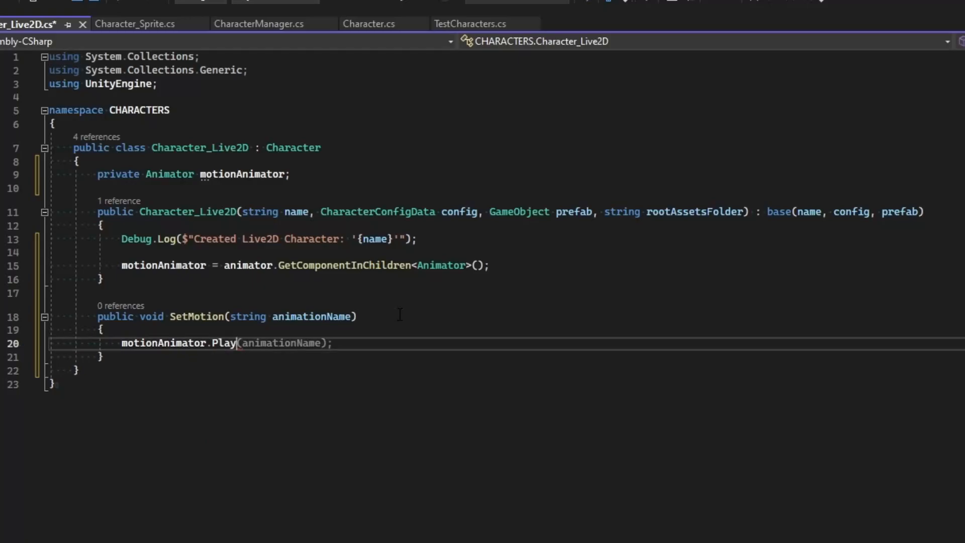
pyautogui.press('ctrl+s')
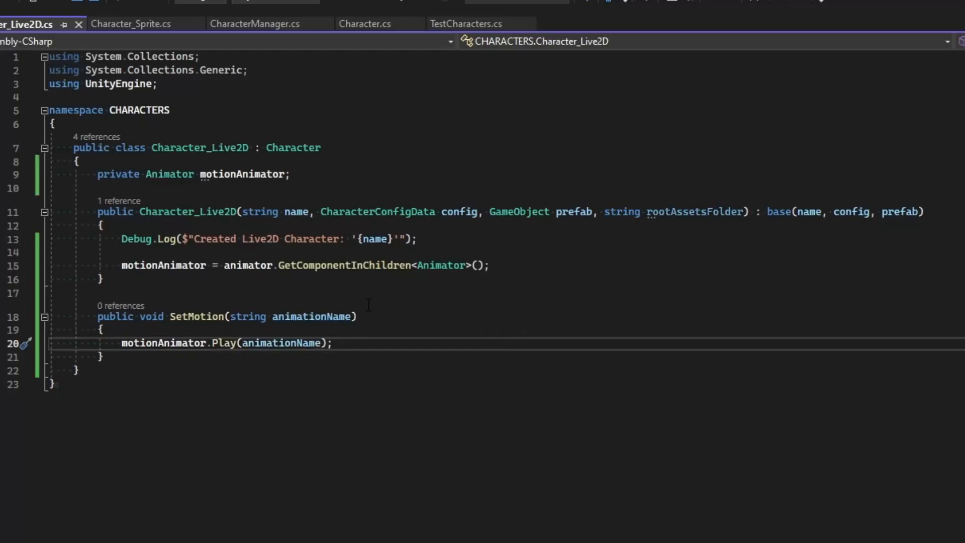
pyautogui.click(466, 16)
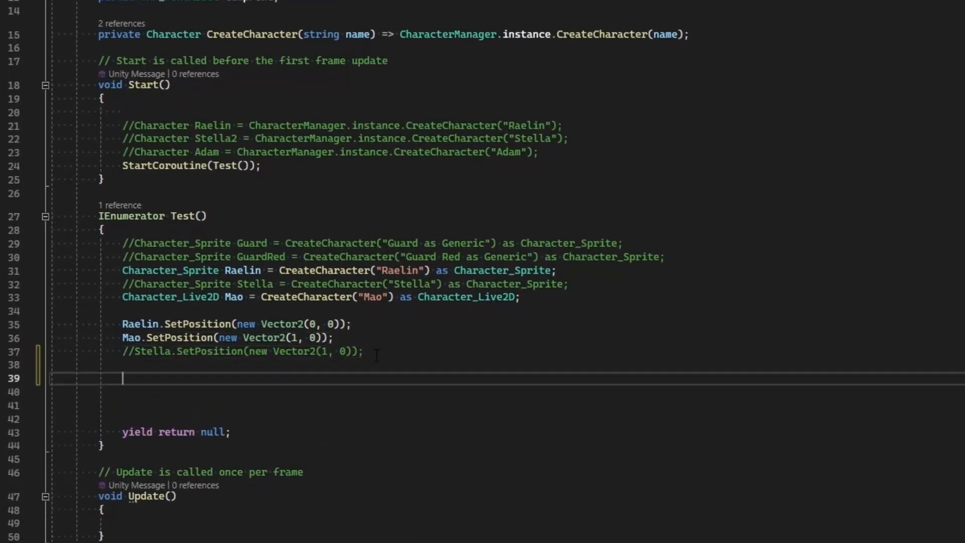
# In Test(), add a one-second WaitForSeconds yield, then Mao.SetMotion("Healing Heart").
pyautogui.write('yield return Raelin;')
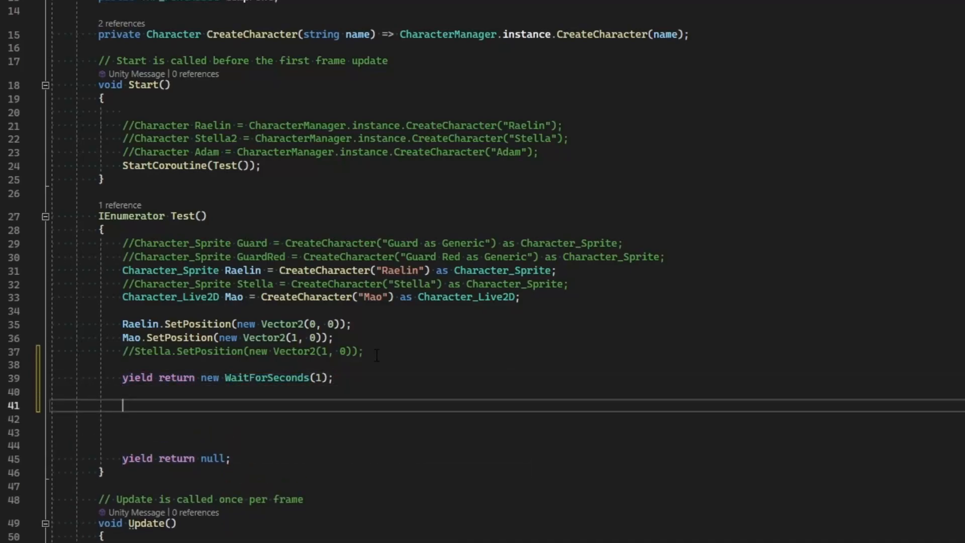
pyautogui.write('M')
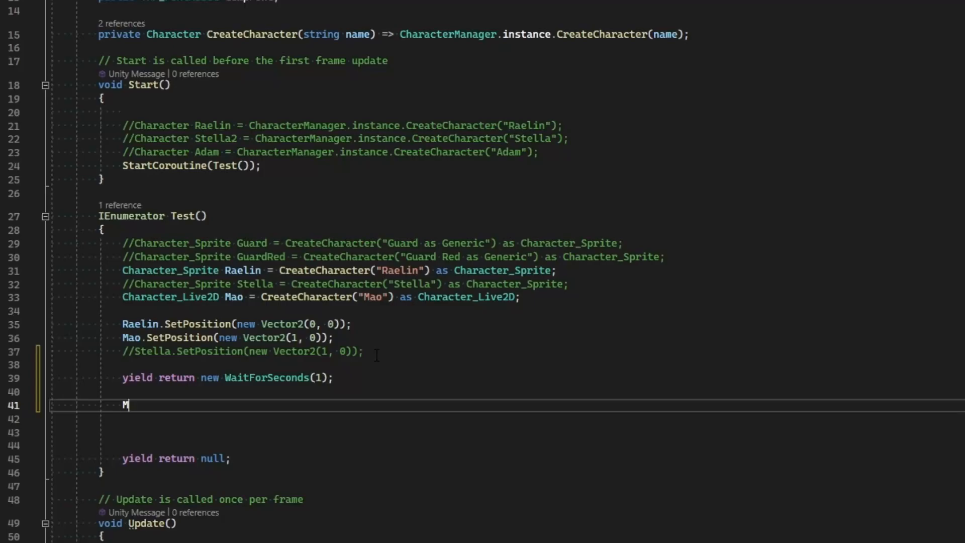
pyautogui.write('ao.setm')
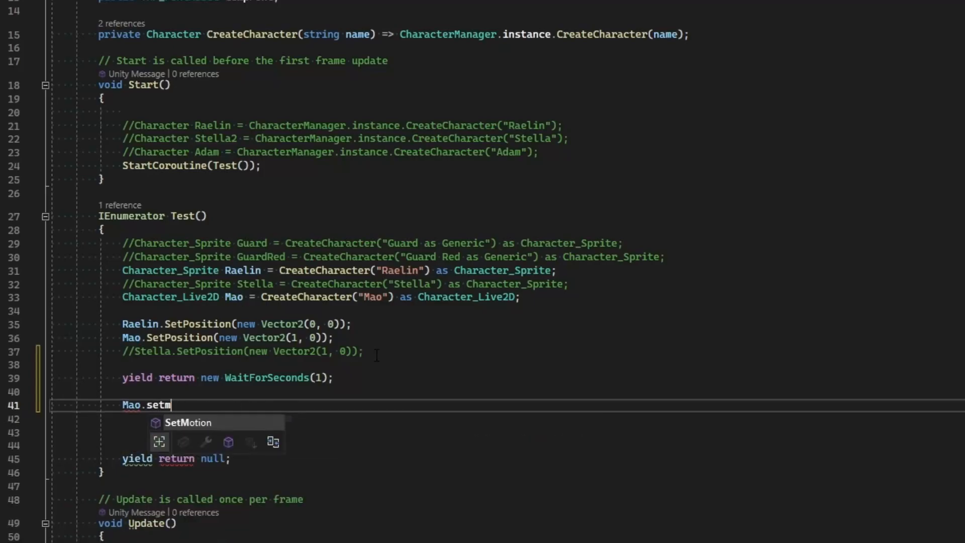
pyautogui.press('Tab')
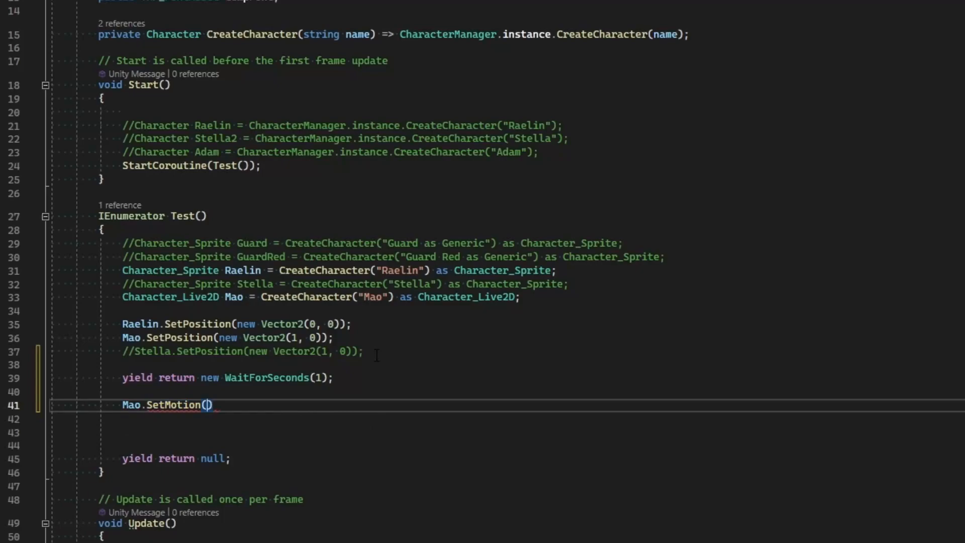
pyautogui.write('"Heal"')
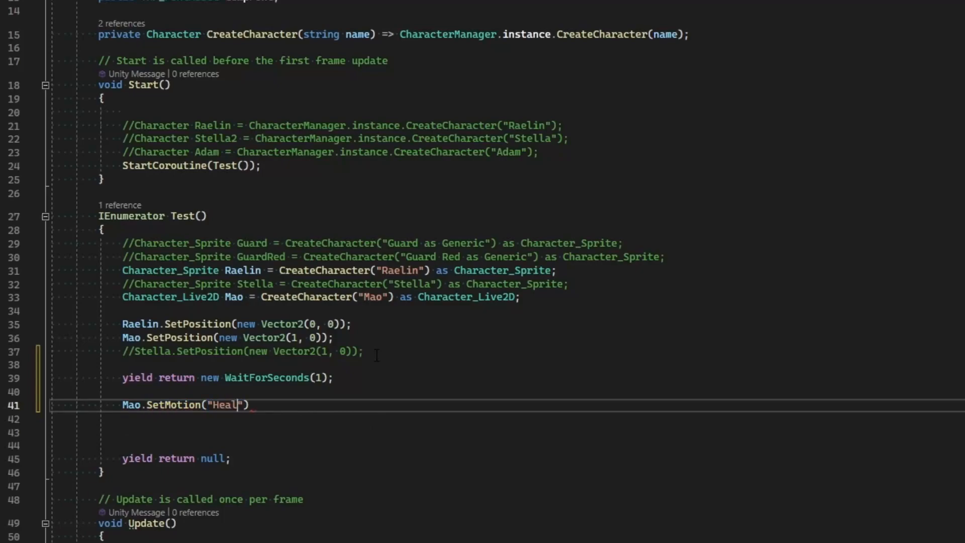
pyautogui.write('ing Heart')
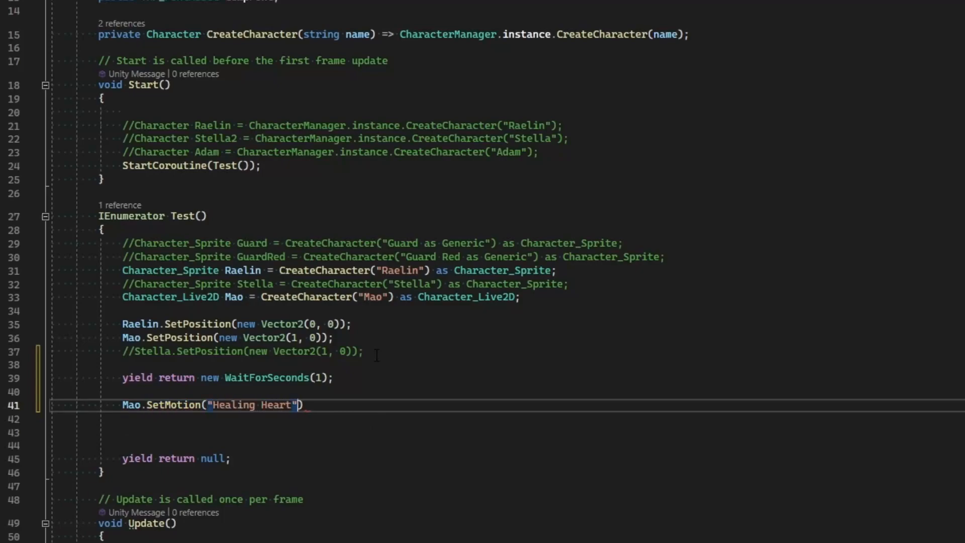
pyautogui.write(';')
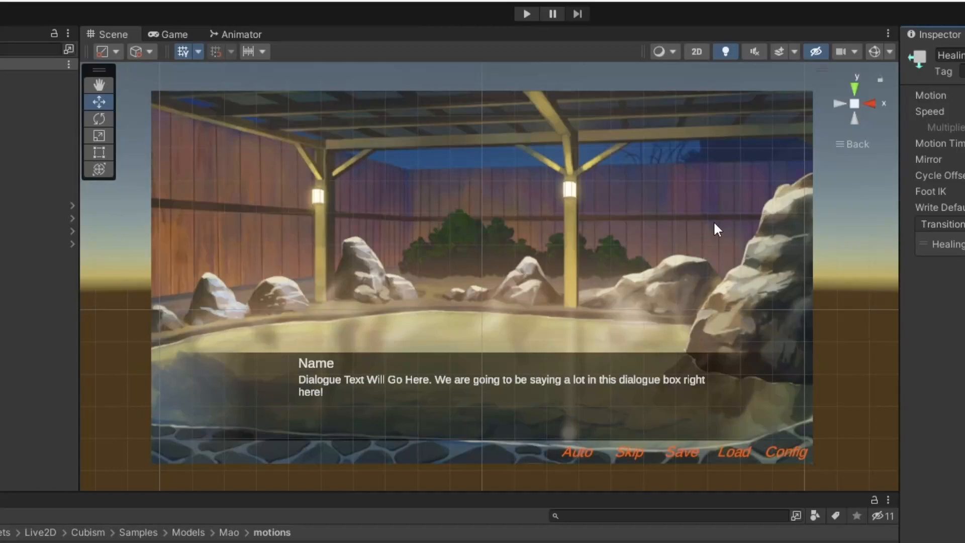
pyautogui.moveTo(502, 373)
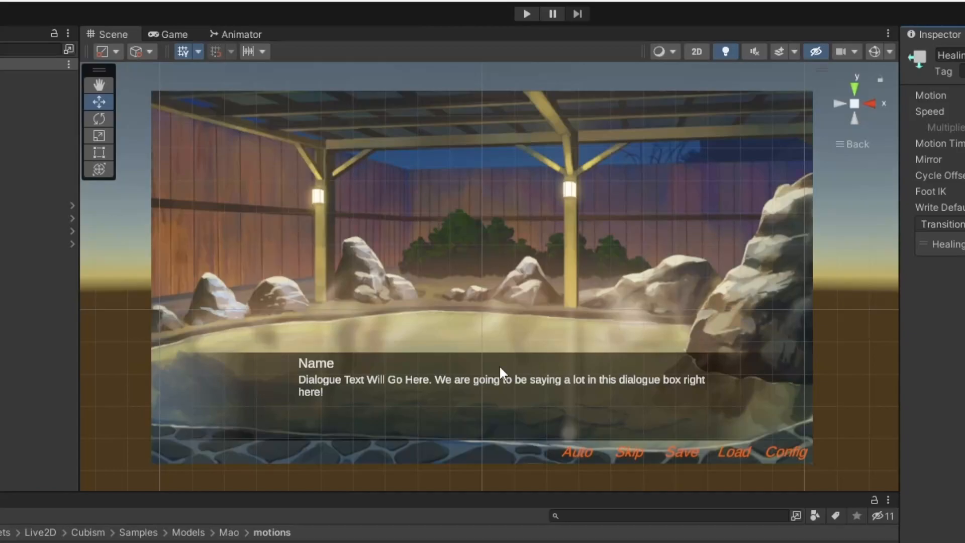
pyautogui.moveTo(579, 408)
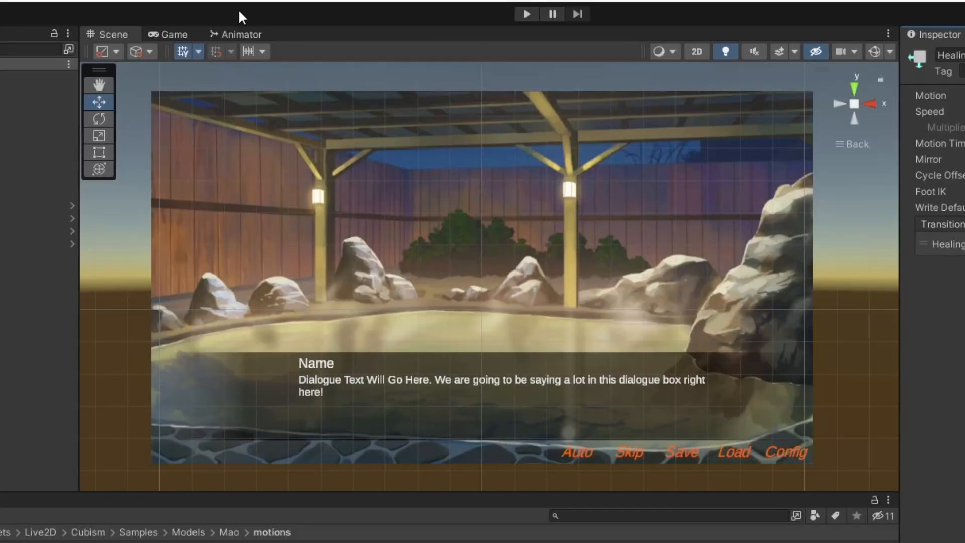
# Inspect the Healing Heart state node in Unity's Animator graph.
pyautogui.click(241, 34)
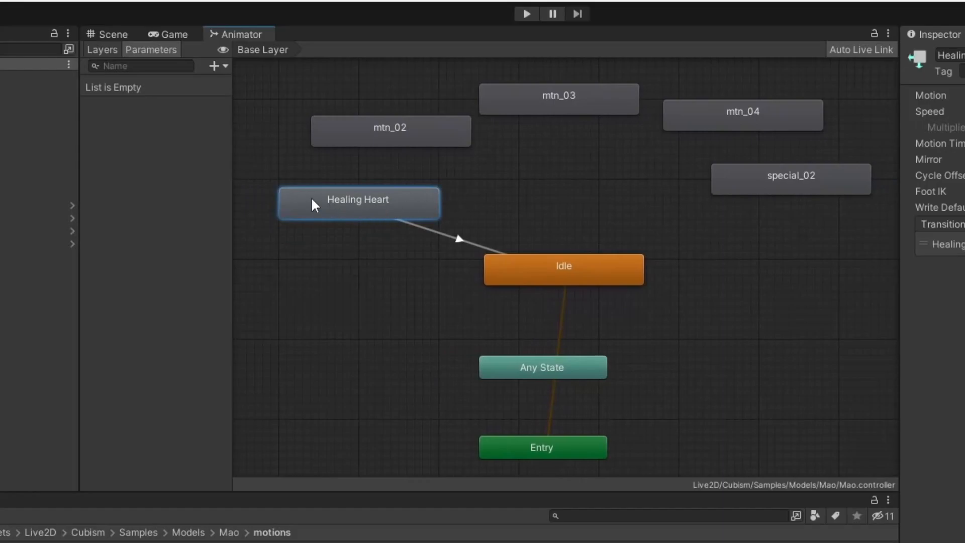
pyautogui.click(171, 34)
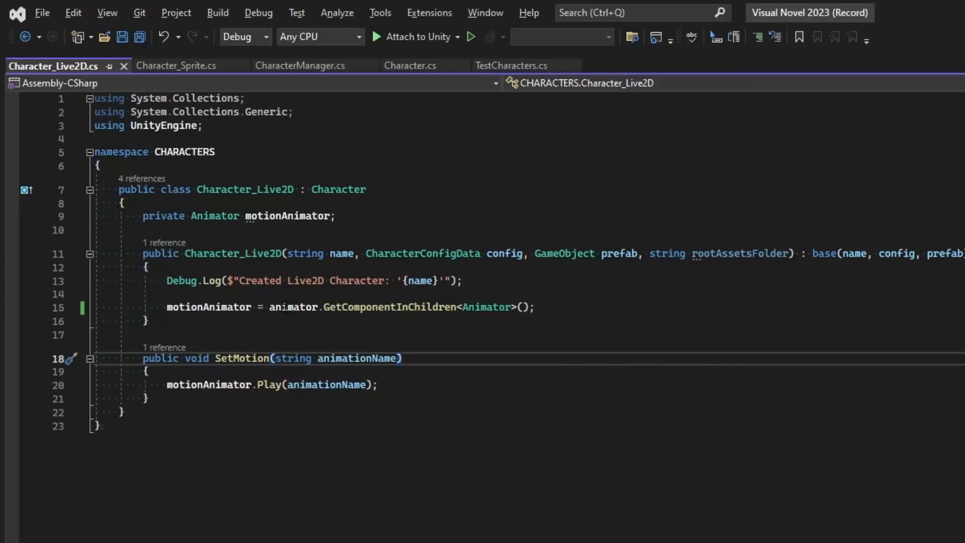
# Set motionAnimator to animator.transform.GetChild(0).GetComponentInChildren<Animator>() and save Character_Live2D.
pyautogui.doubleClick(389, 307)
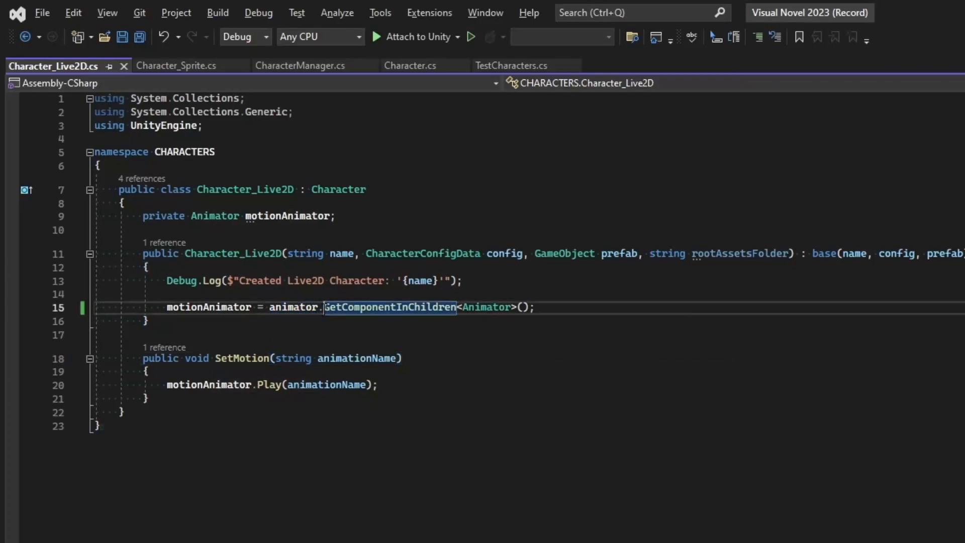
pyautogui.doubleClick(391, 307)
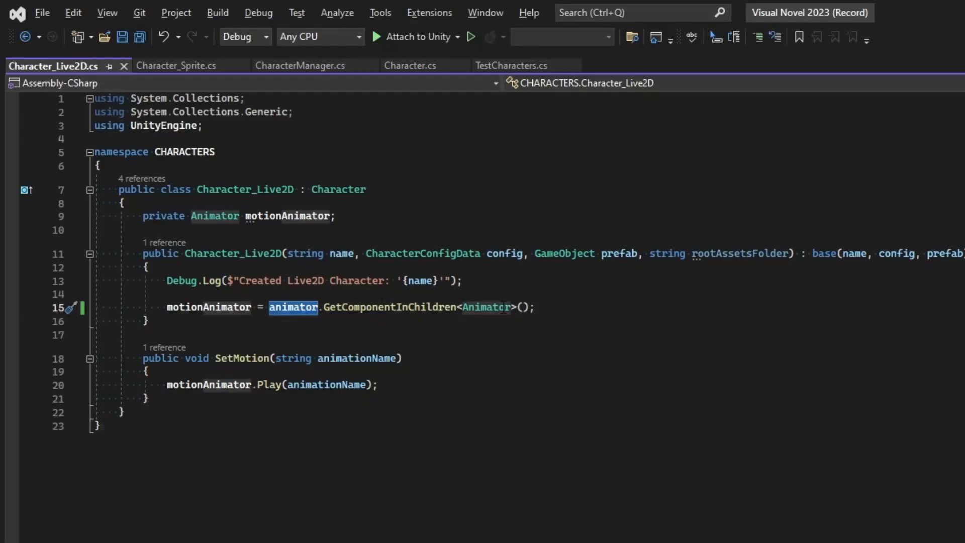
pyautogui.moveTo(294, 307)
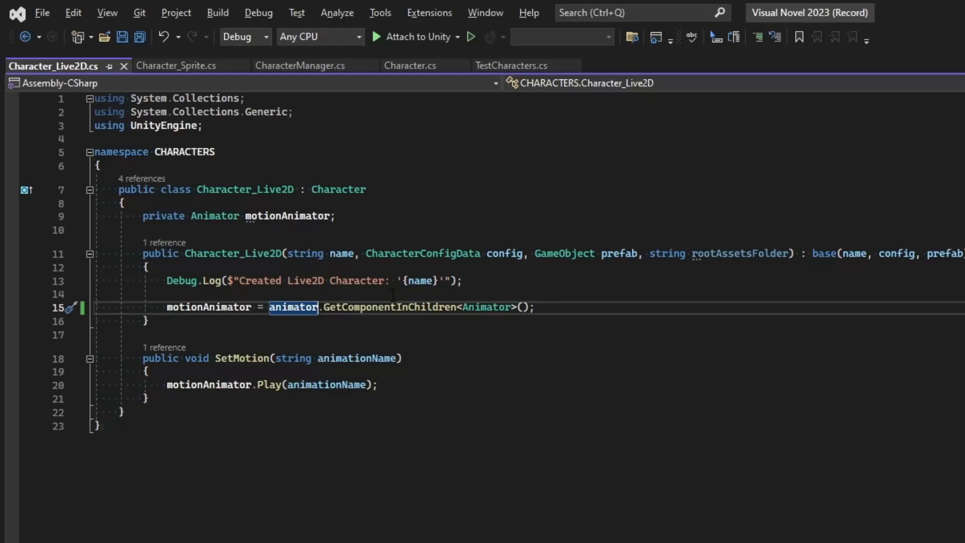
pyautogui.write('.transform')
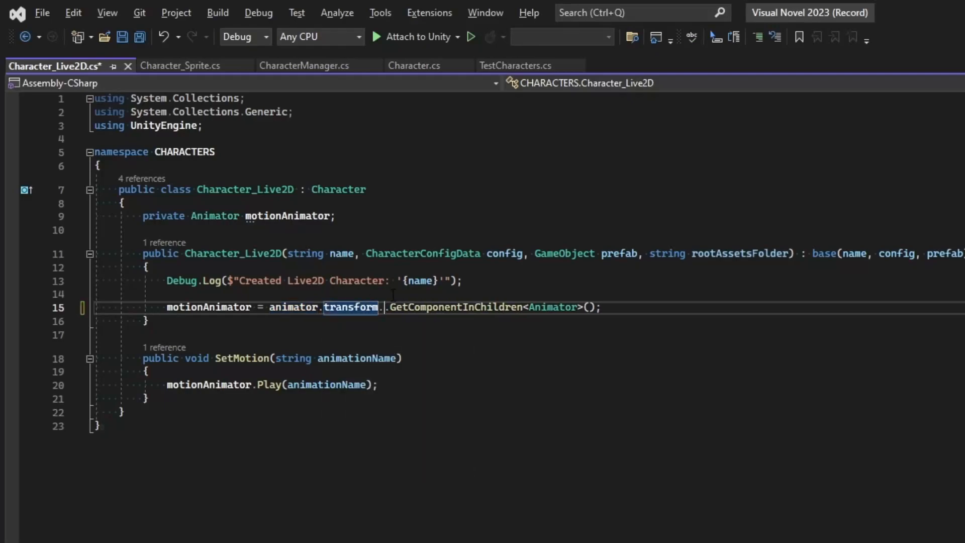
pyautogui.write('.GetChild(0')
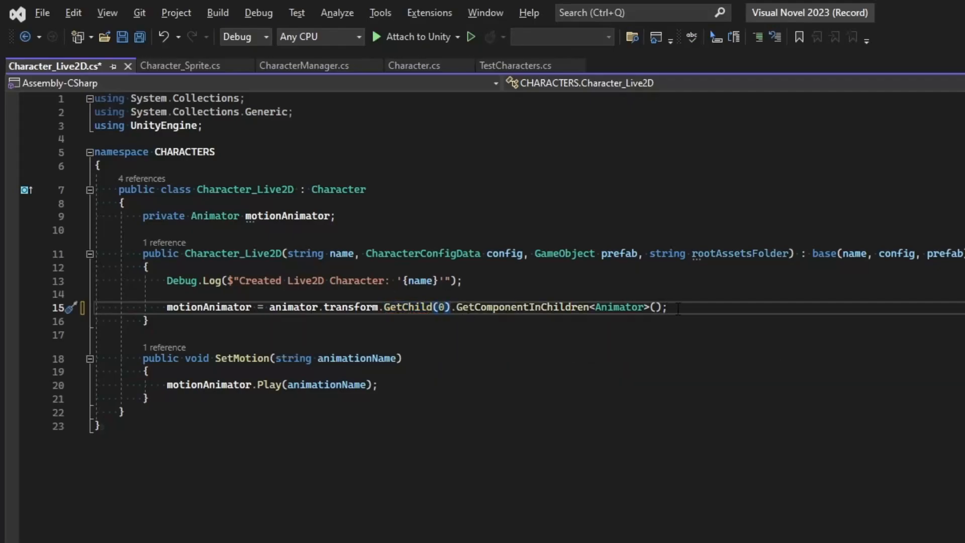
pyautogui.press('ctrl+s')
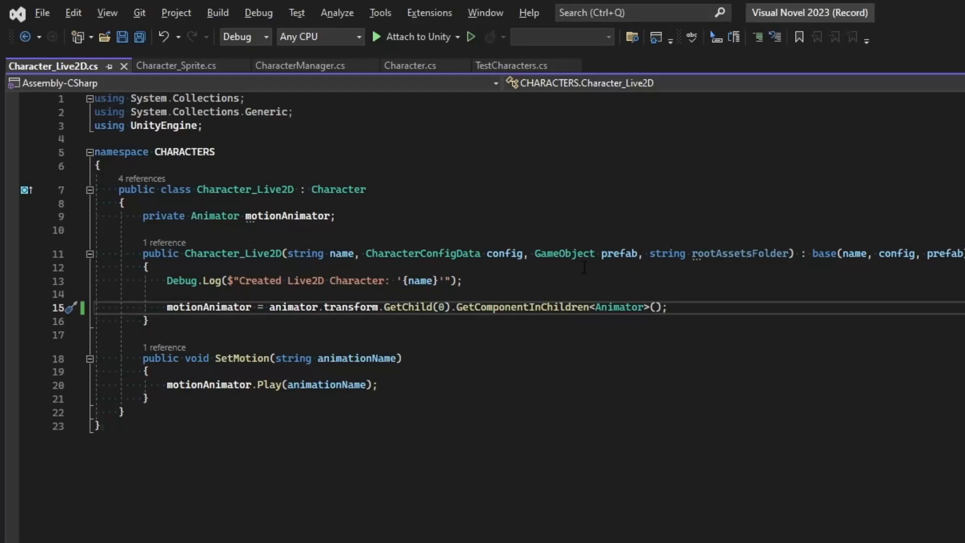
pyautogui.click(668, 308)
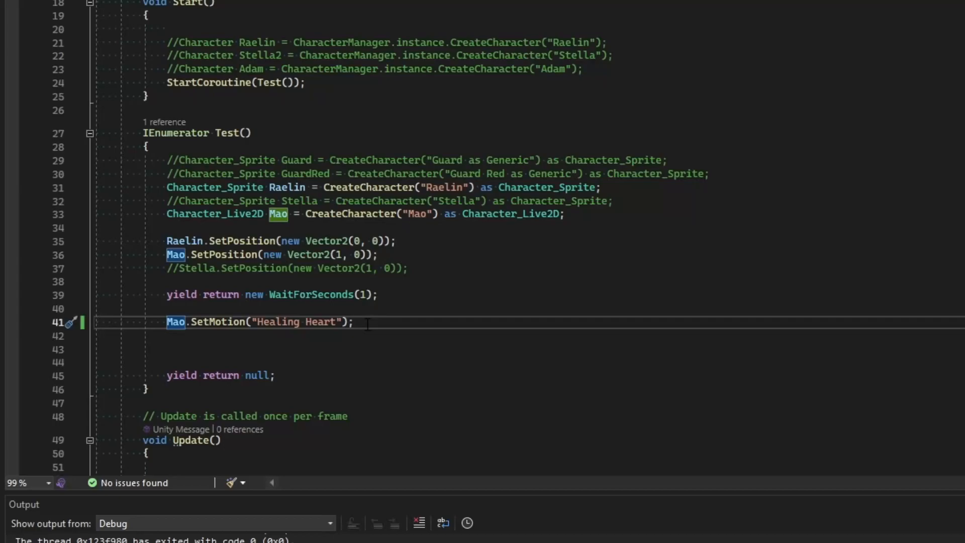
# Enter play mode in Unity to test Mao's Healing Heart motion.
pyautogui.click(519, 23)
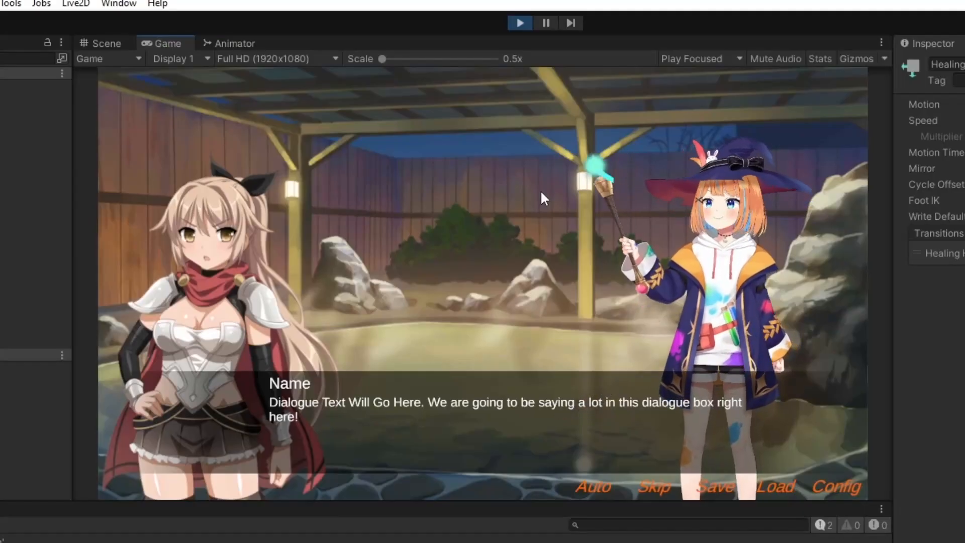